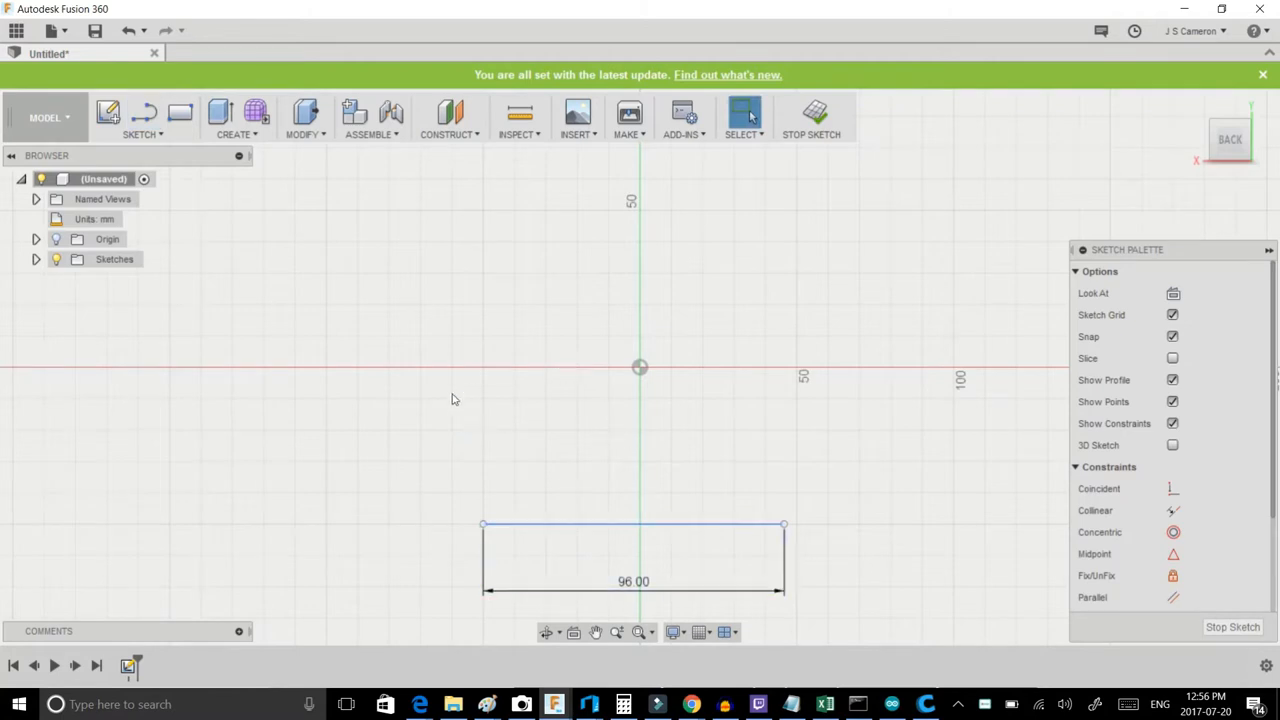
pyautogui.moveTo(392, 430)
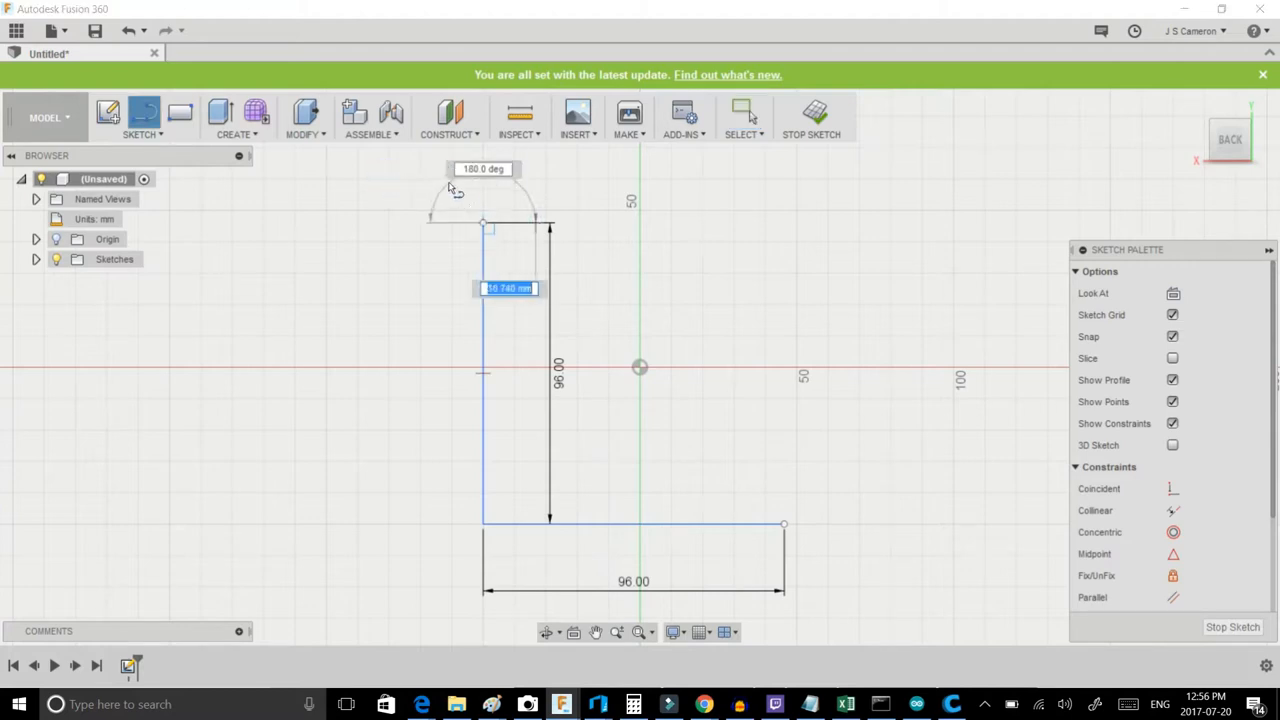
# Step: Enter 94 mm for the top line to close the profile
pyautogui.write('94')
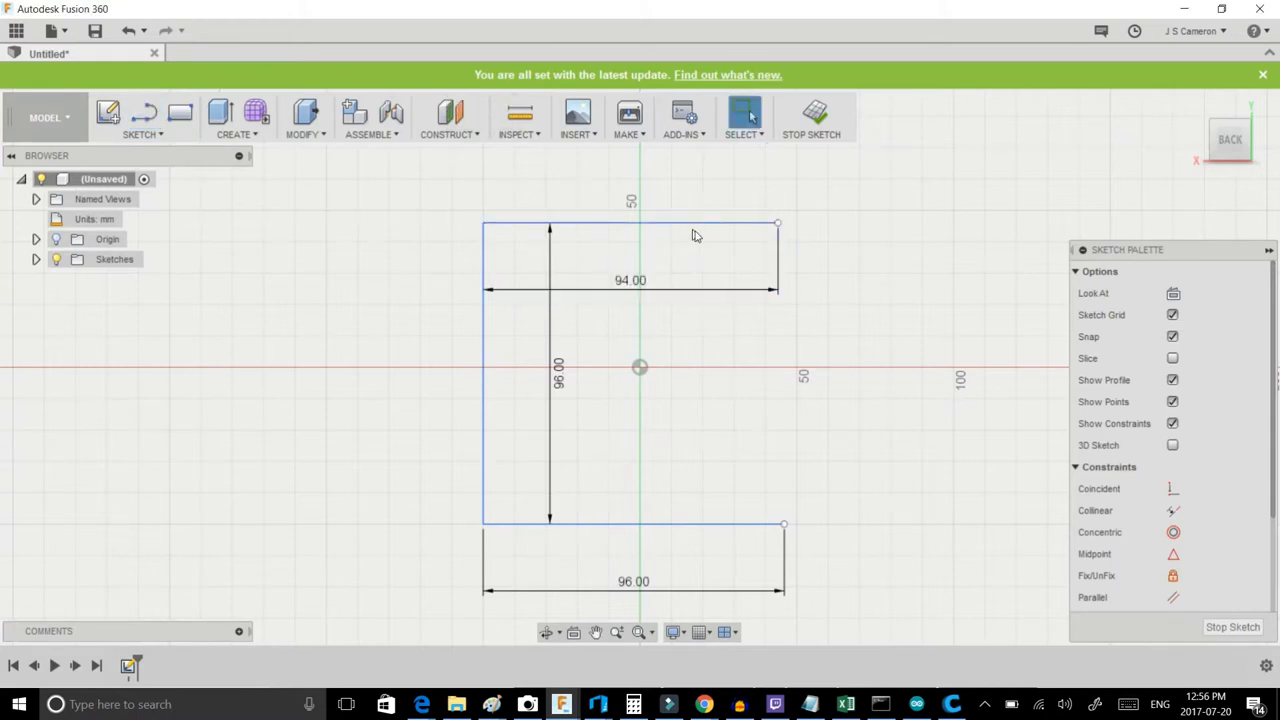
pyautogui.moveTo(622, 185)
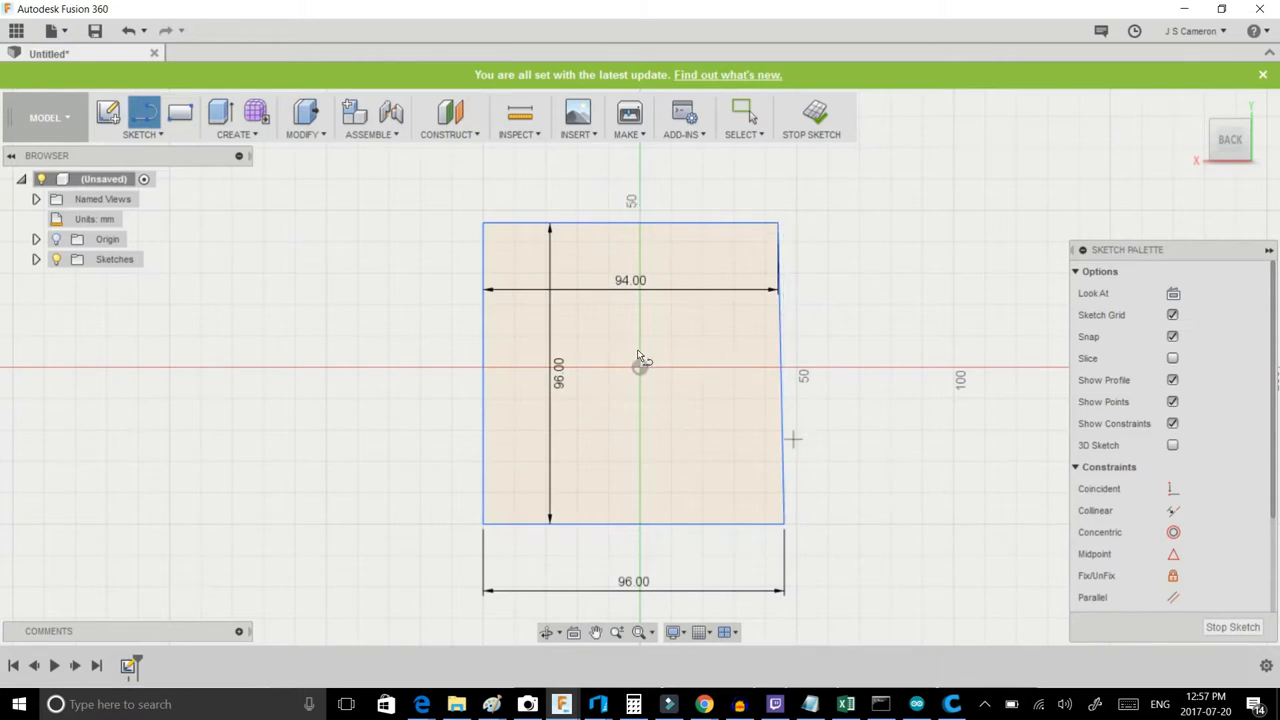
pyautogui.moveTo(512, 330)
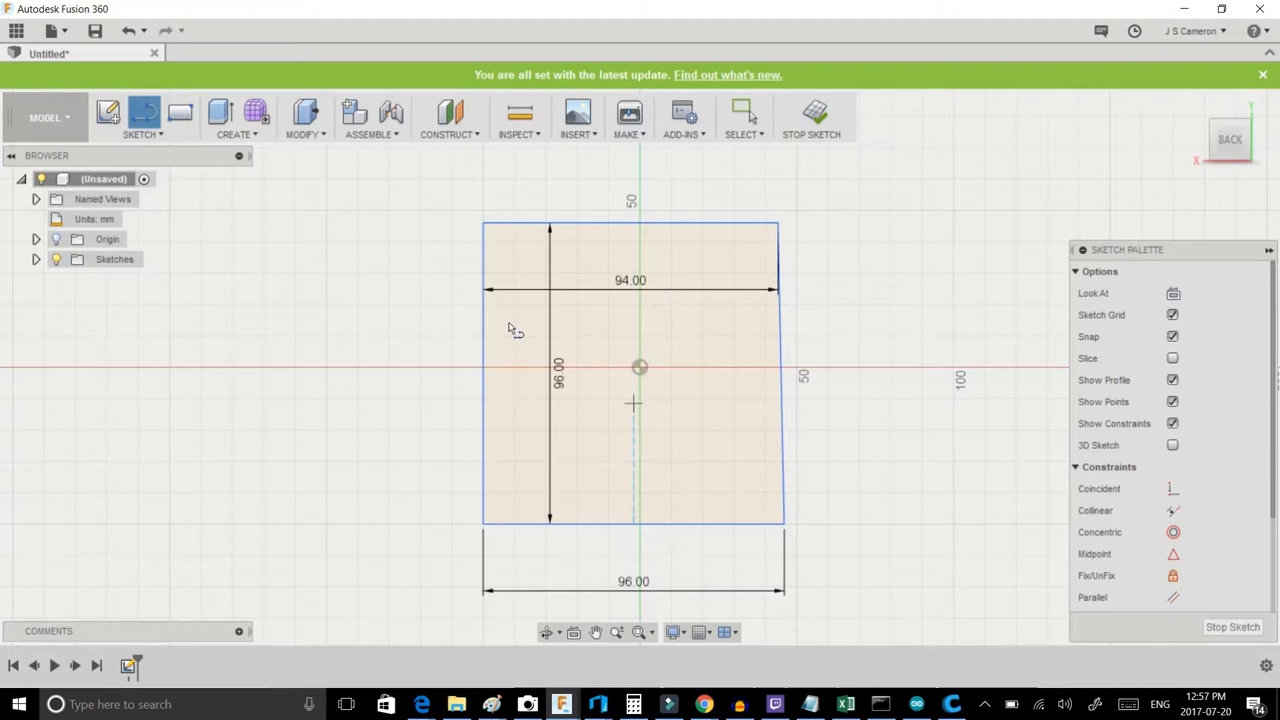
# Step: Extrude the closed profile 2 mm as a new body to form the plate
pyautogui.click(508, 322)
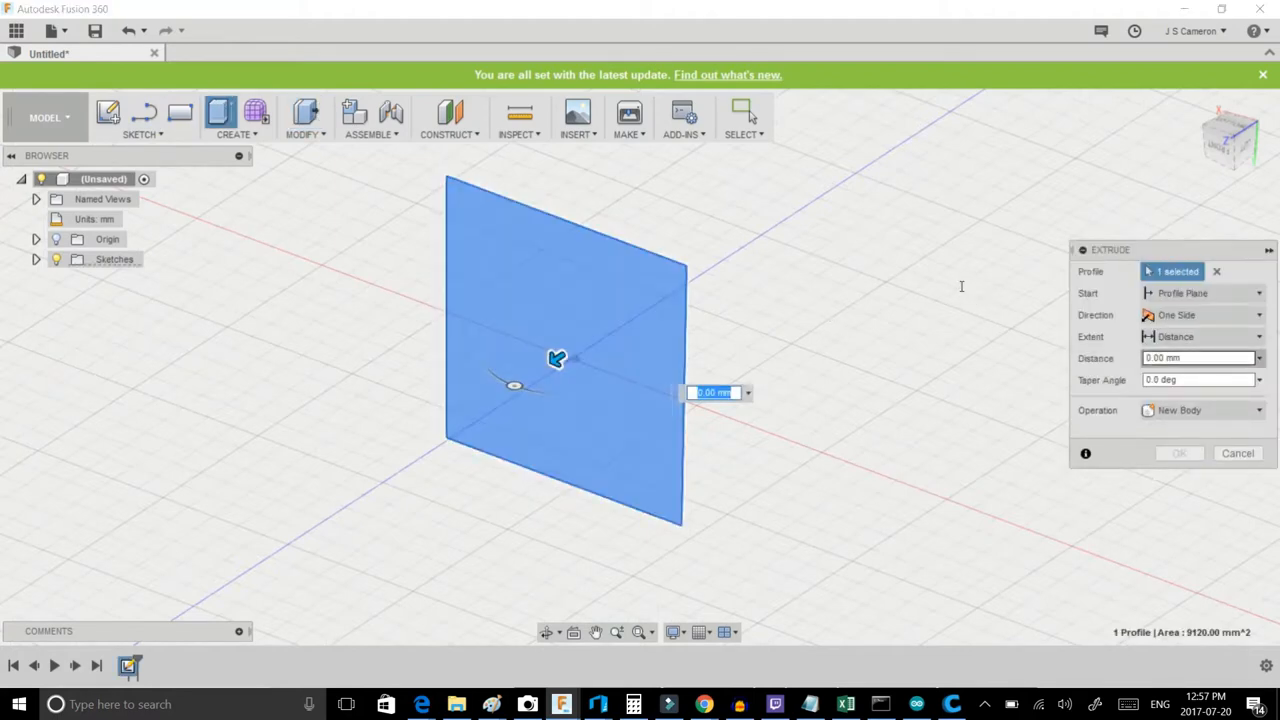
pyautogui.write('2')
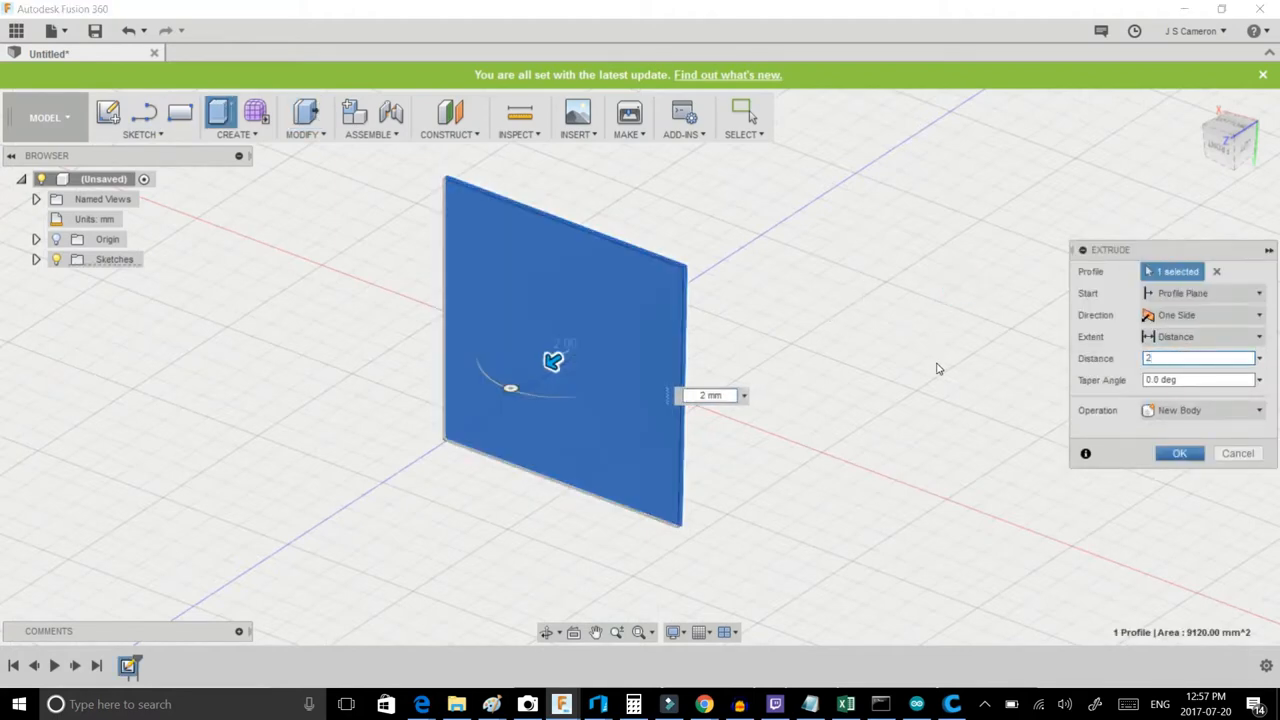
pyautogui.click(1179, 453)
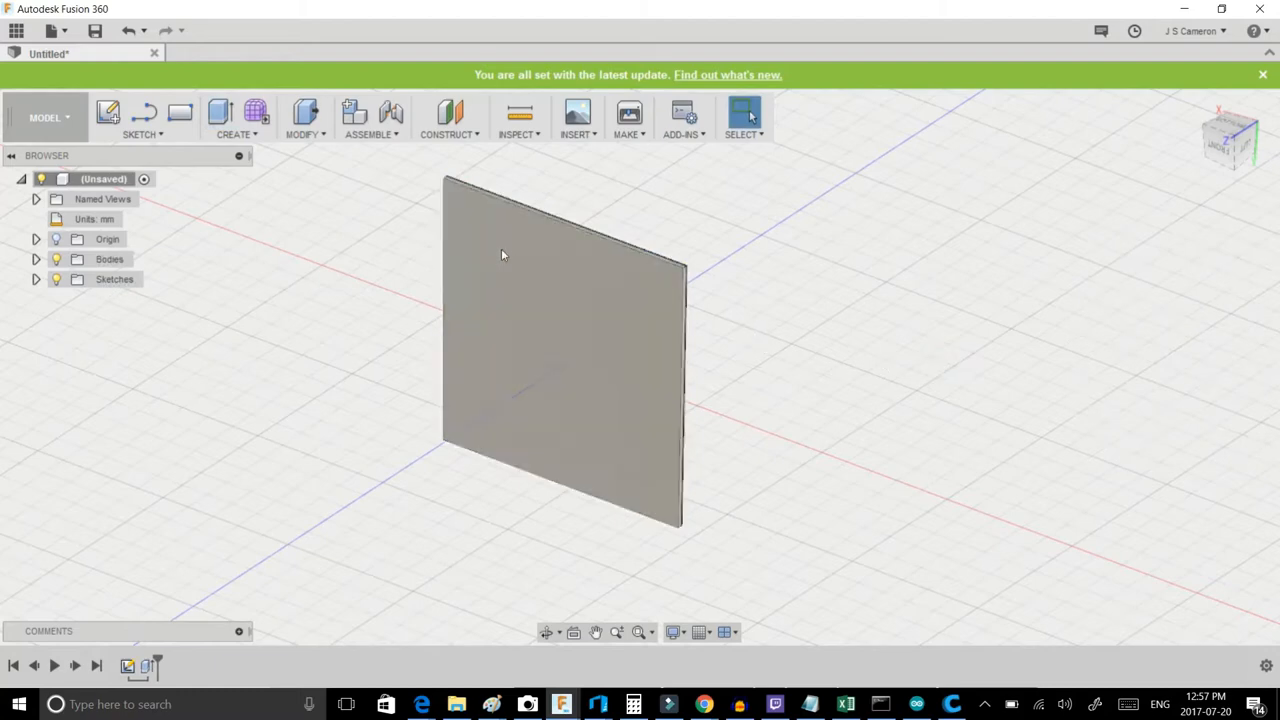
pyautogui.moveTo(377, 221)
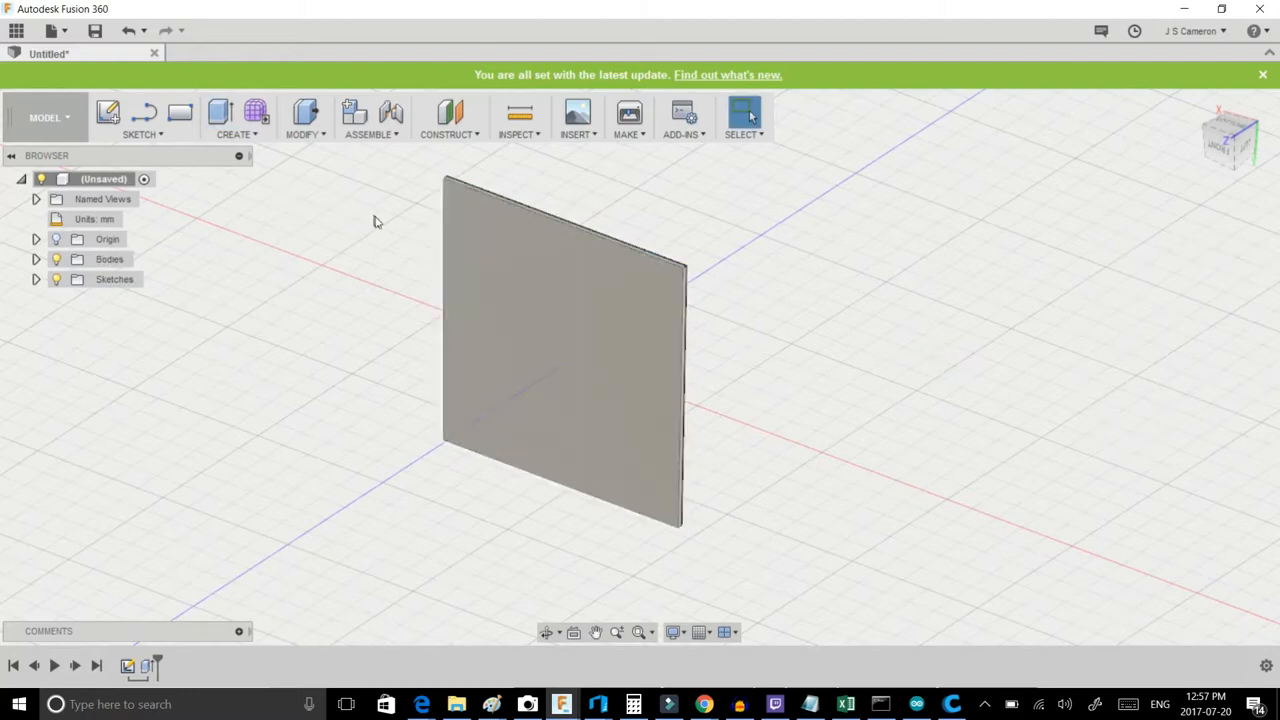
pyautogui.moveTo(407, 217)
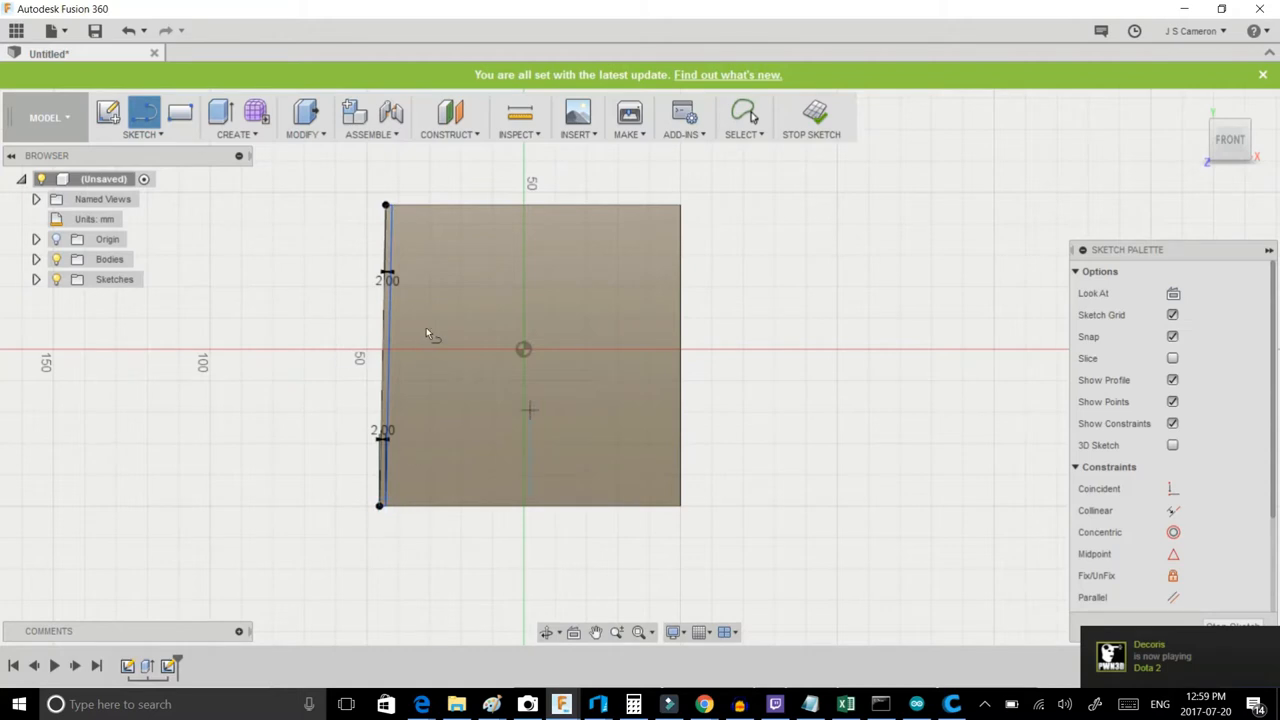
pyautogui.moveTo(318, 285)
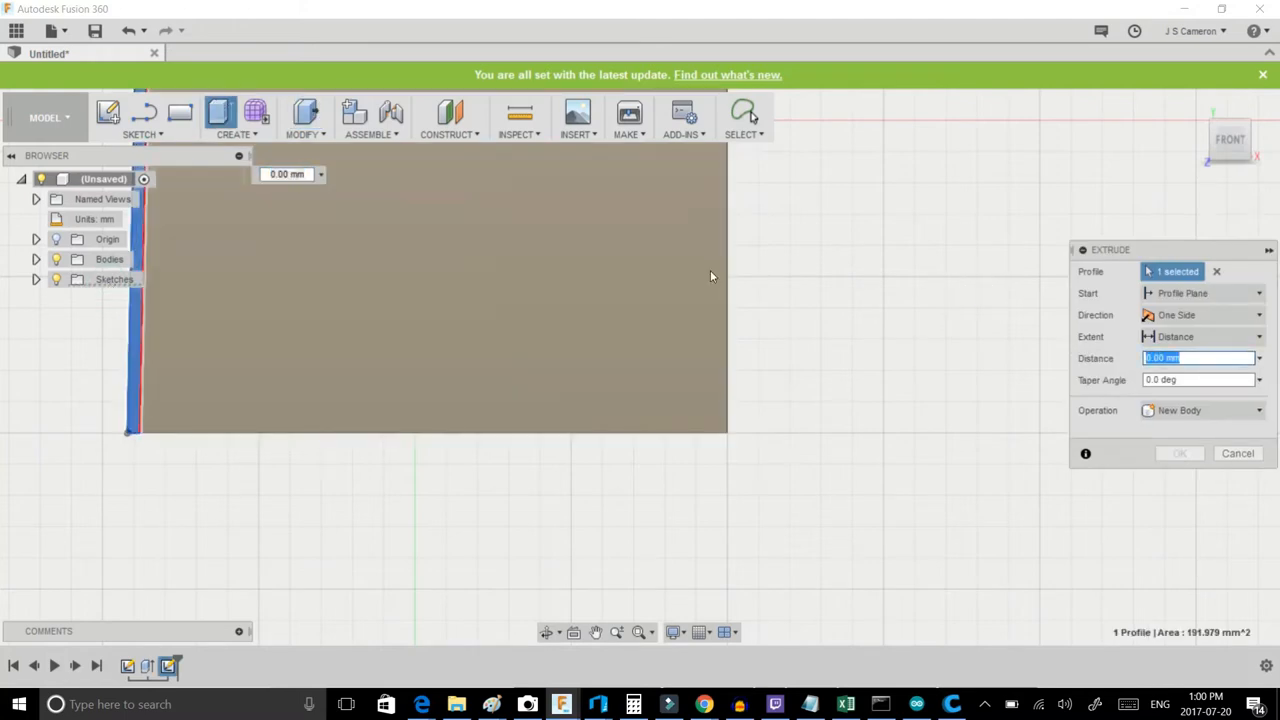
# Step: Extrude the left edge strip 38 mm, joined to the plate
pyautogui.write('38')
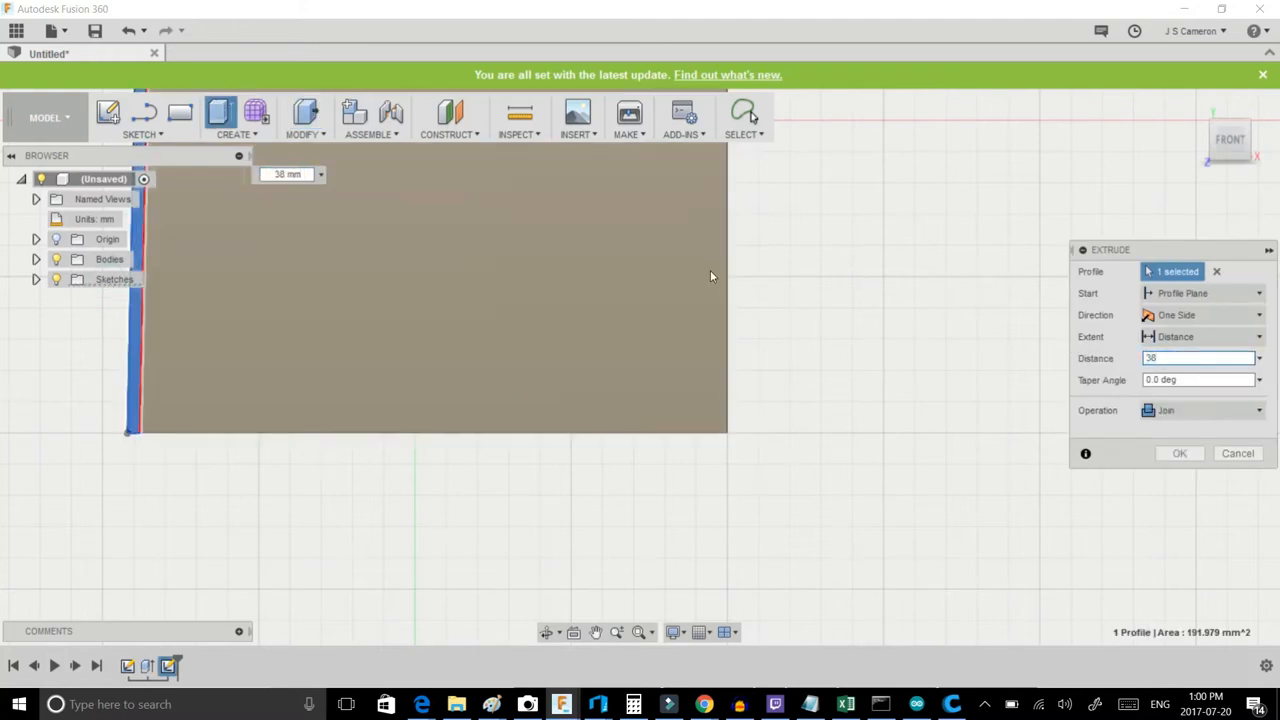
pyautogui.click(1238, 453)
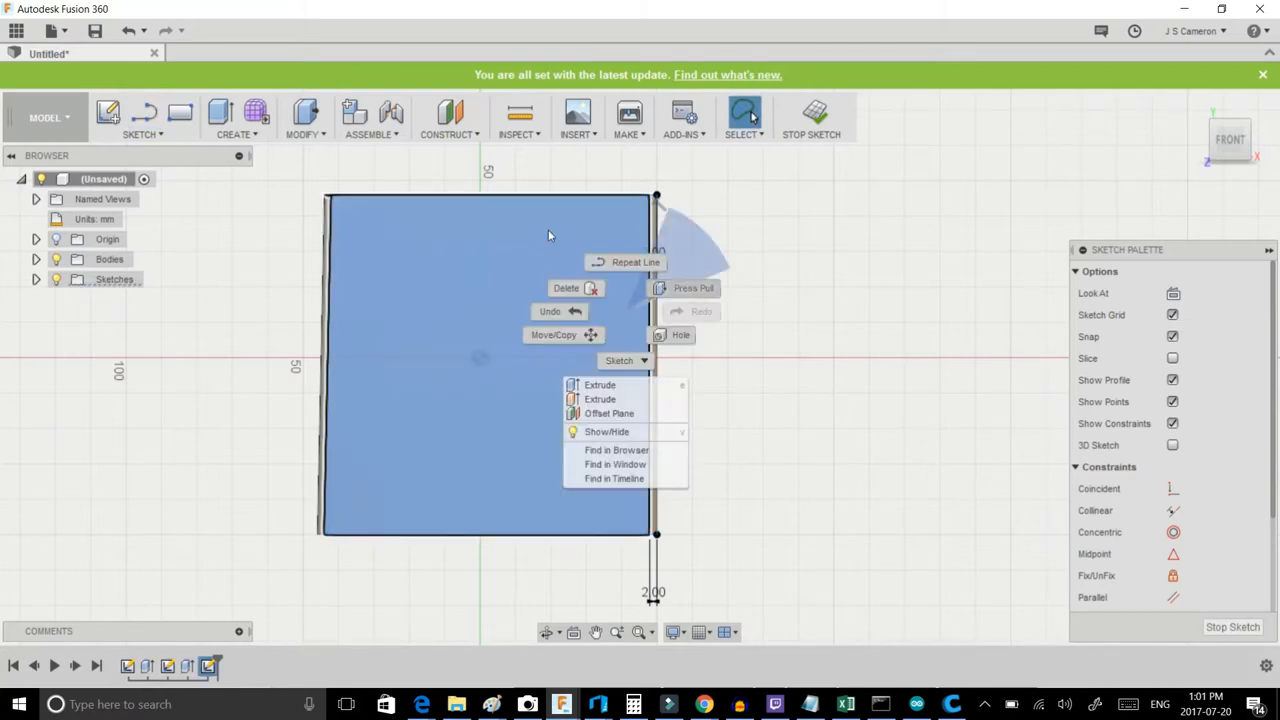
# Step: Extrude the 2 mm right-edge strip into a second side wall
pyautogui.click(600, 385)
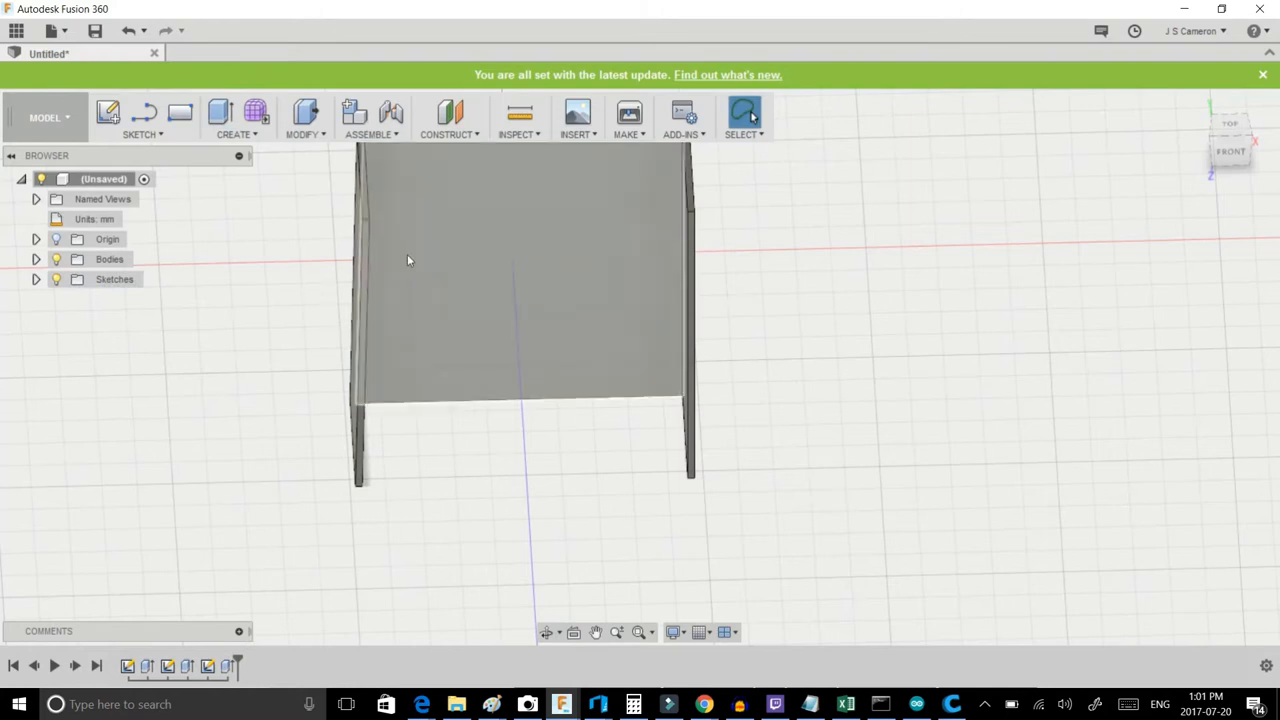
pyautogui.moveTo(379, 218)
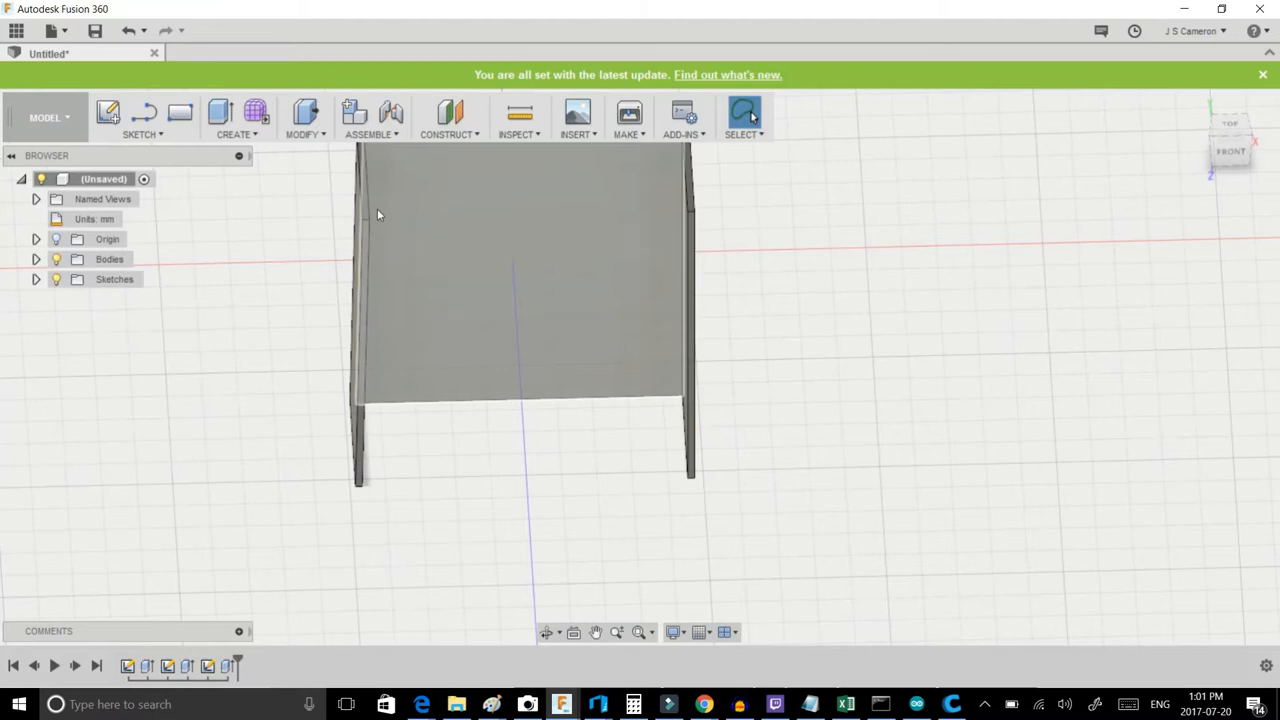
pyautogui.moveTo(433, 230)
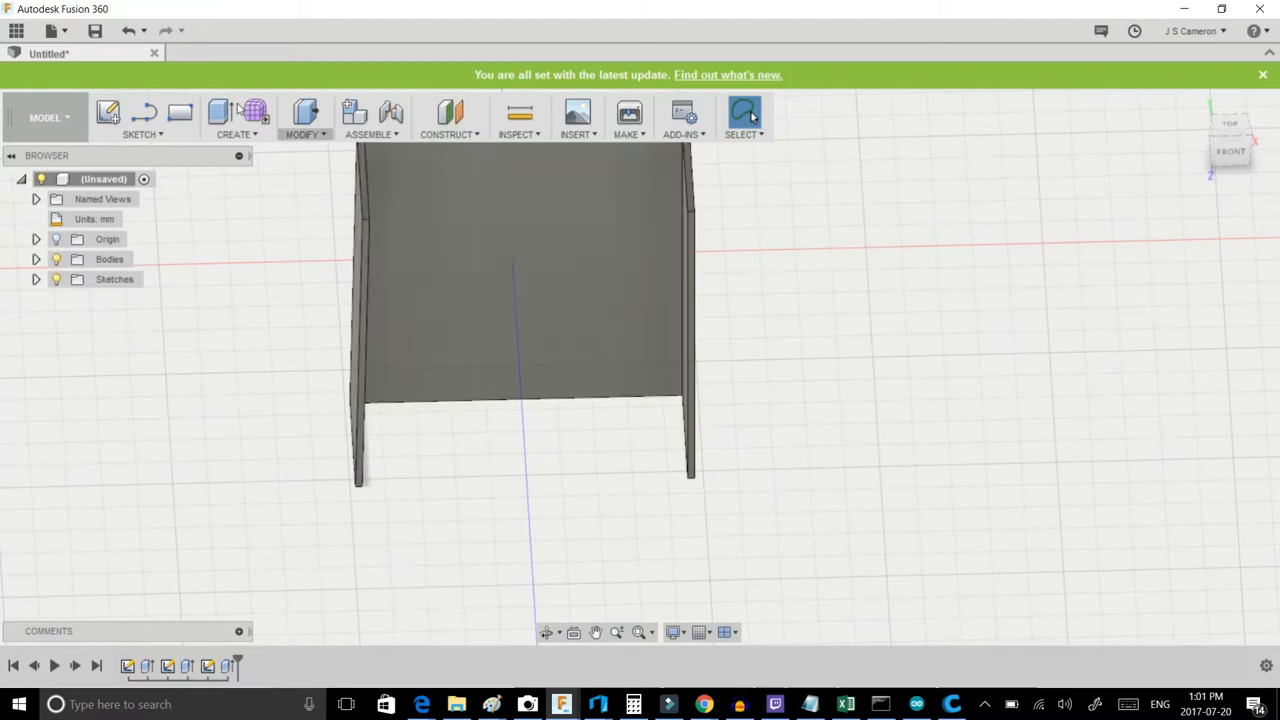
pyautogui.click(140, 118)
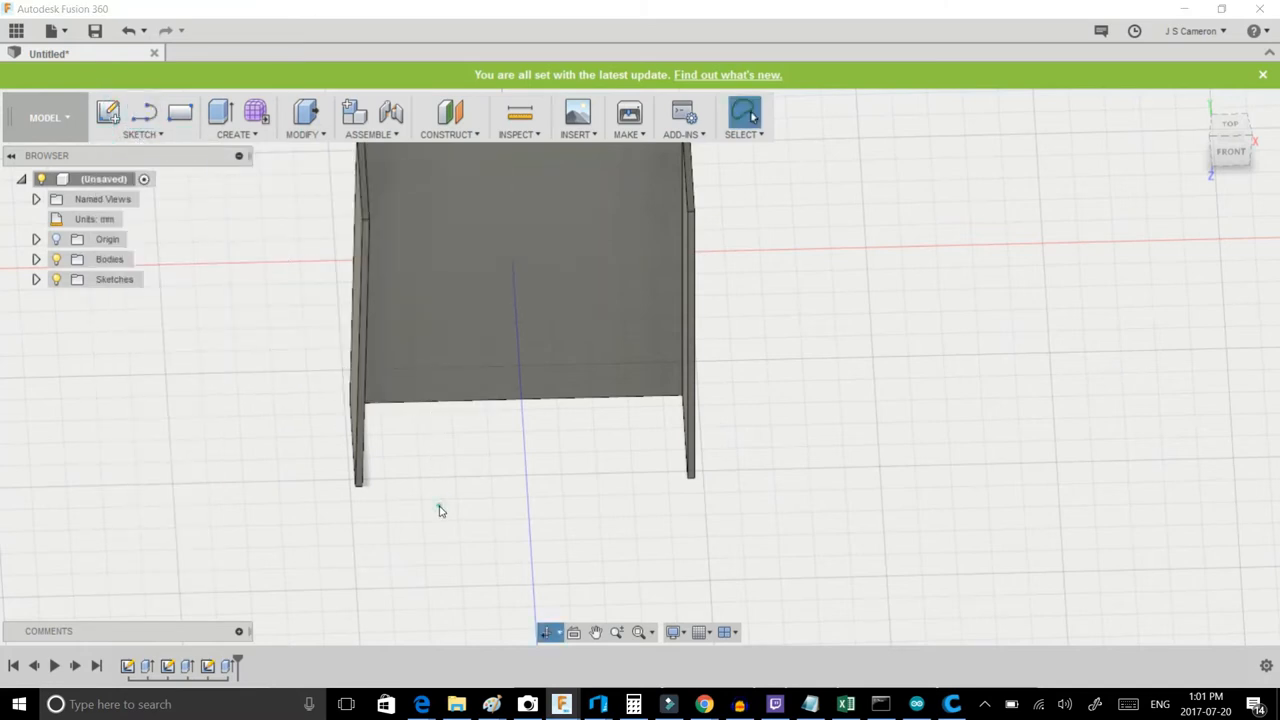
# Step: Turn to the part's side and draw the 2 mm strip, 37.896 mm long
pyautogui.moveTo(440, 510); pyautogui.dragTo(358, 385)
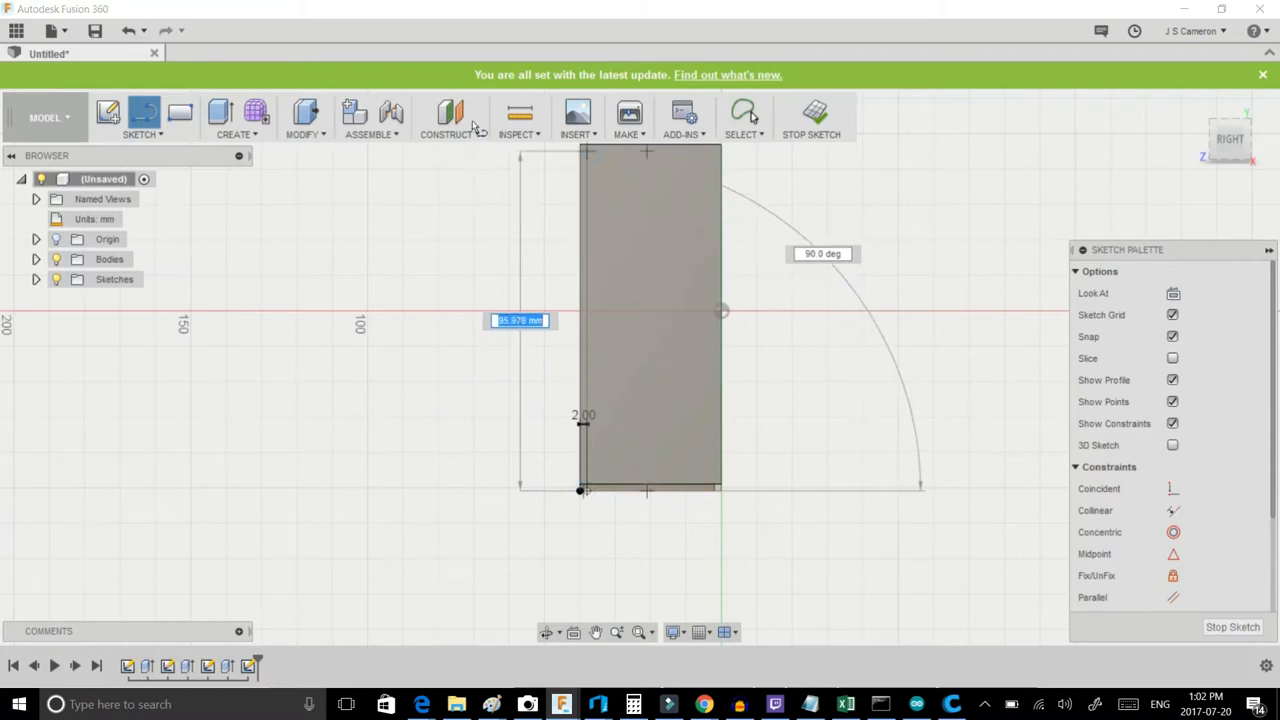
pyautogui.write('37.896')
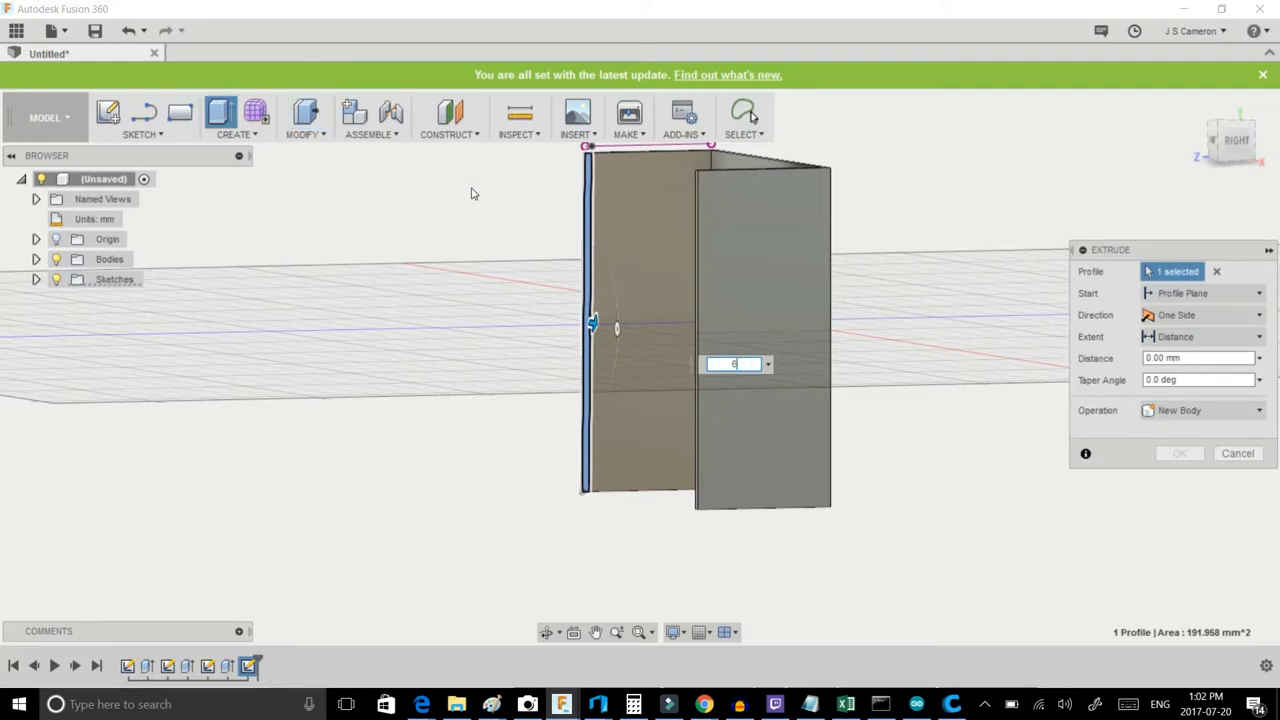
# Step: Confirm the side strip extrusion to form a solid wall on the channel
pyautogui.click(1238, 453)
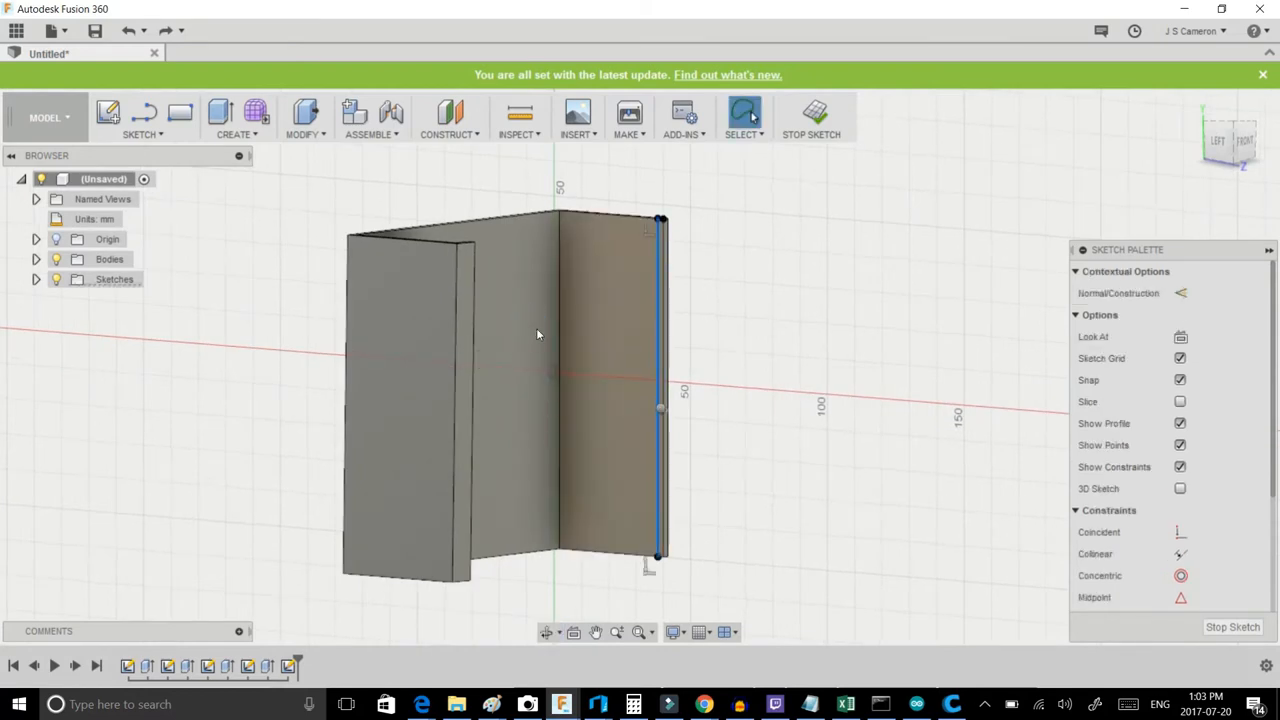
# Step: Trace a line along the wall's vertical edge in the new sketch
pyautogui.click(811, 117)
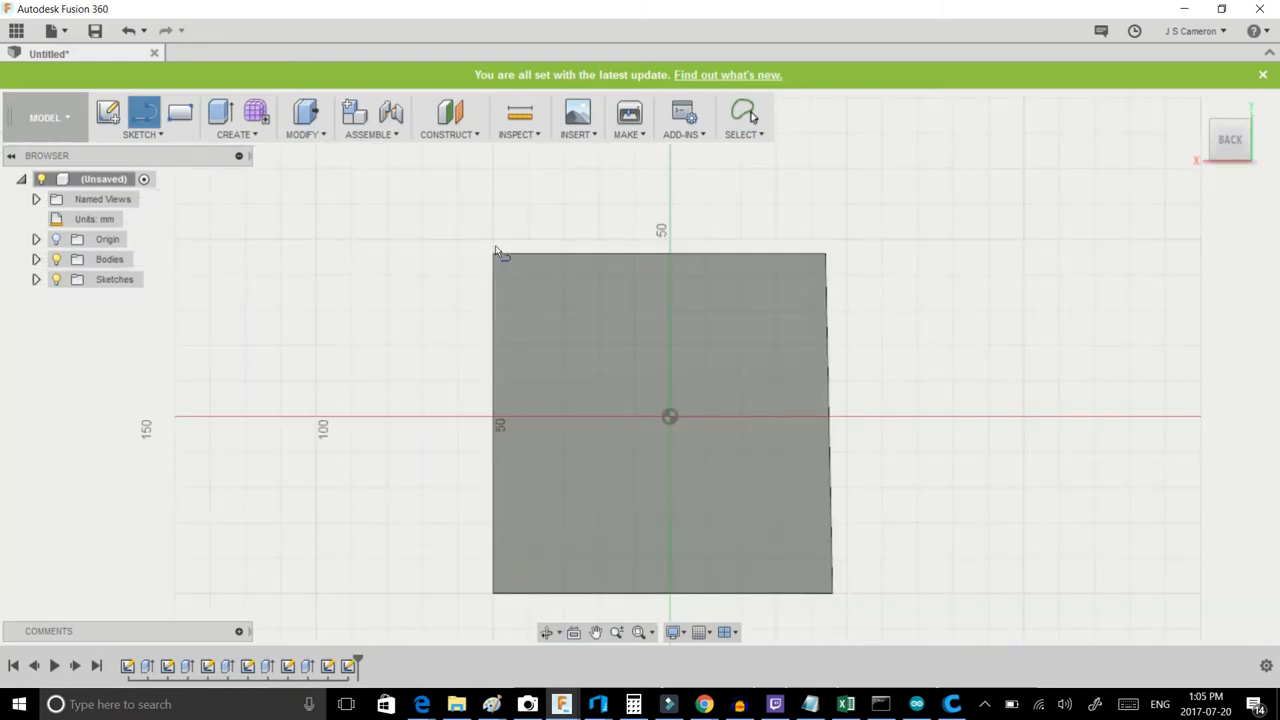
# Step: Draw a corner-to-corner diagonal on the plate face and centre a circle where diagonals cross
pyautogui.click(142, 117)
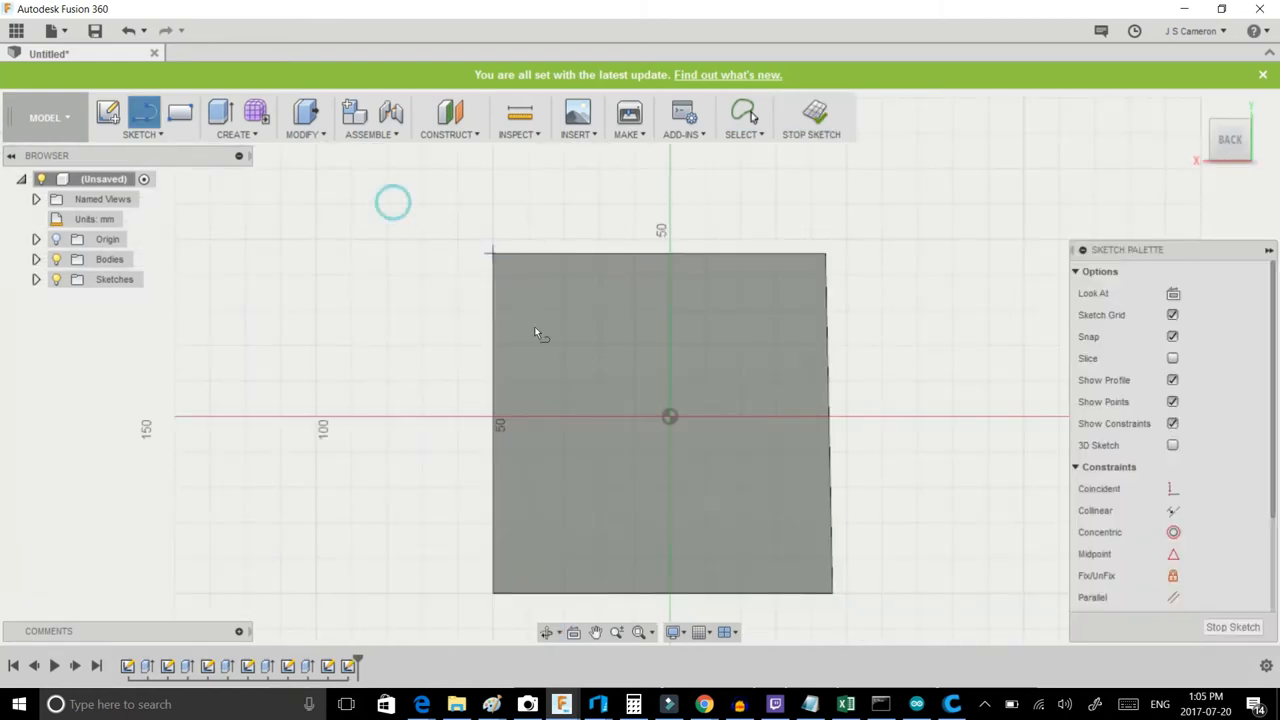
pyautogui.moveTo(490, 253); pyautogui.dragTo(833, 592)
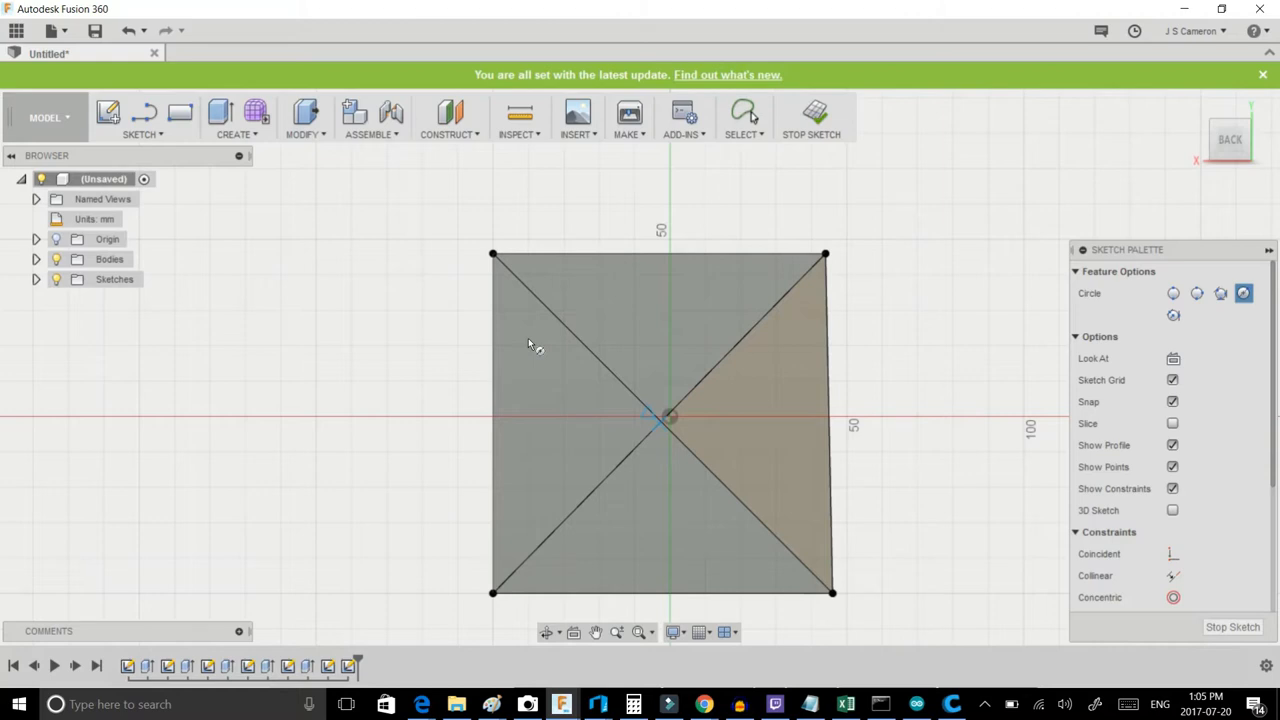
pyautogui.click(668, 420)
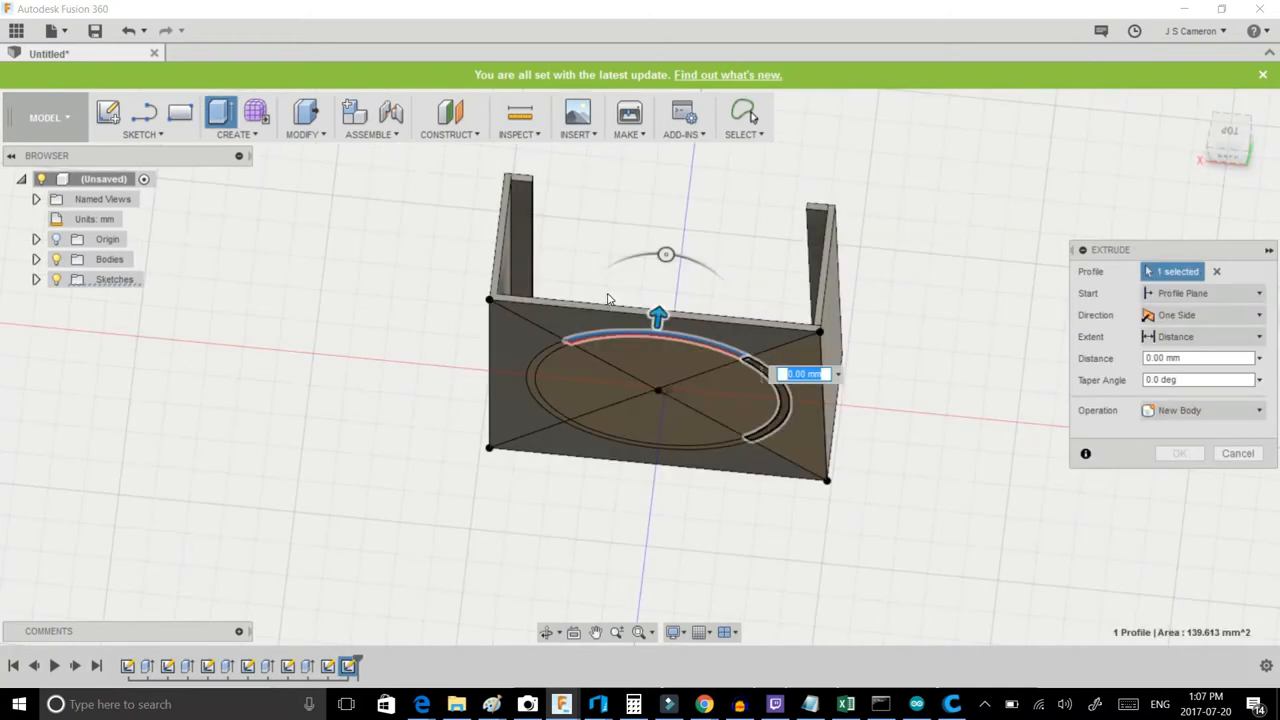
# Step: Extrude the ring region between the circles 10 mm, joined to the plate
pyautogui.click(585, 360)
pyautogui.write('-10')
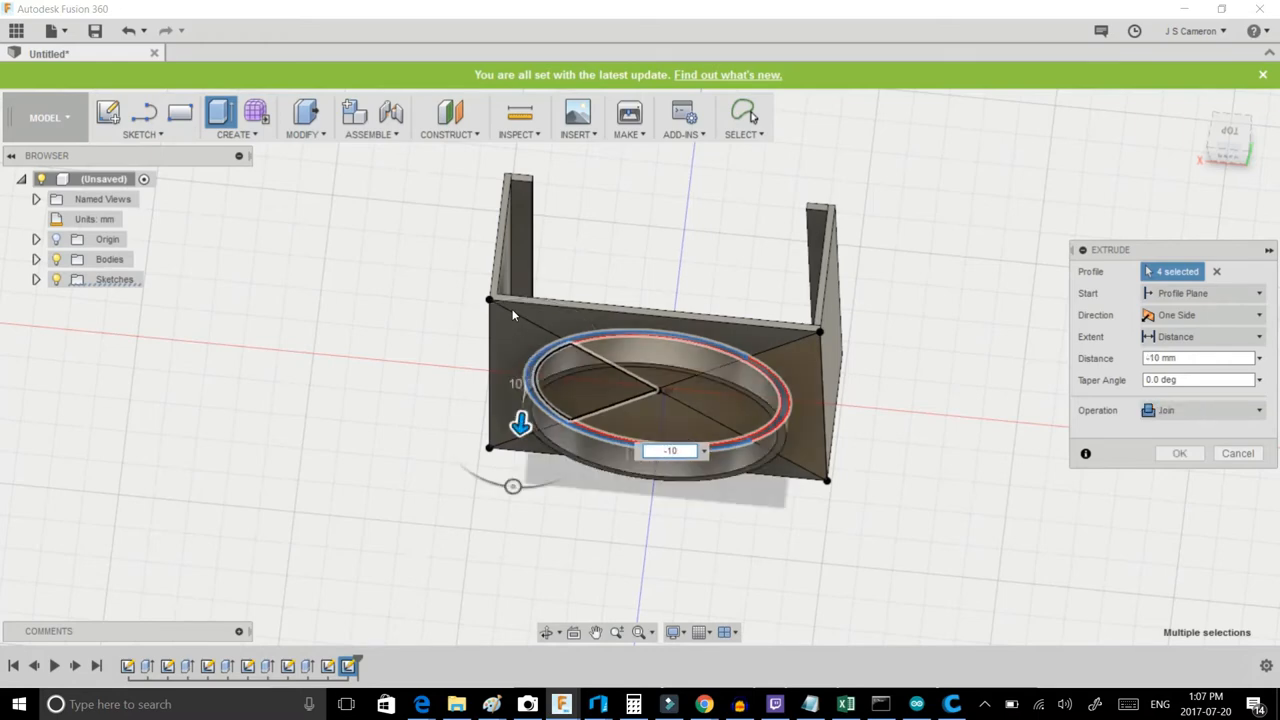
pyautogui.click(1178, 453)
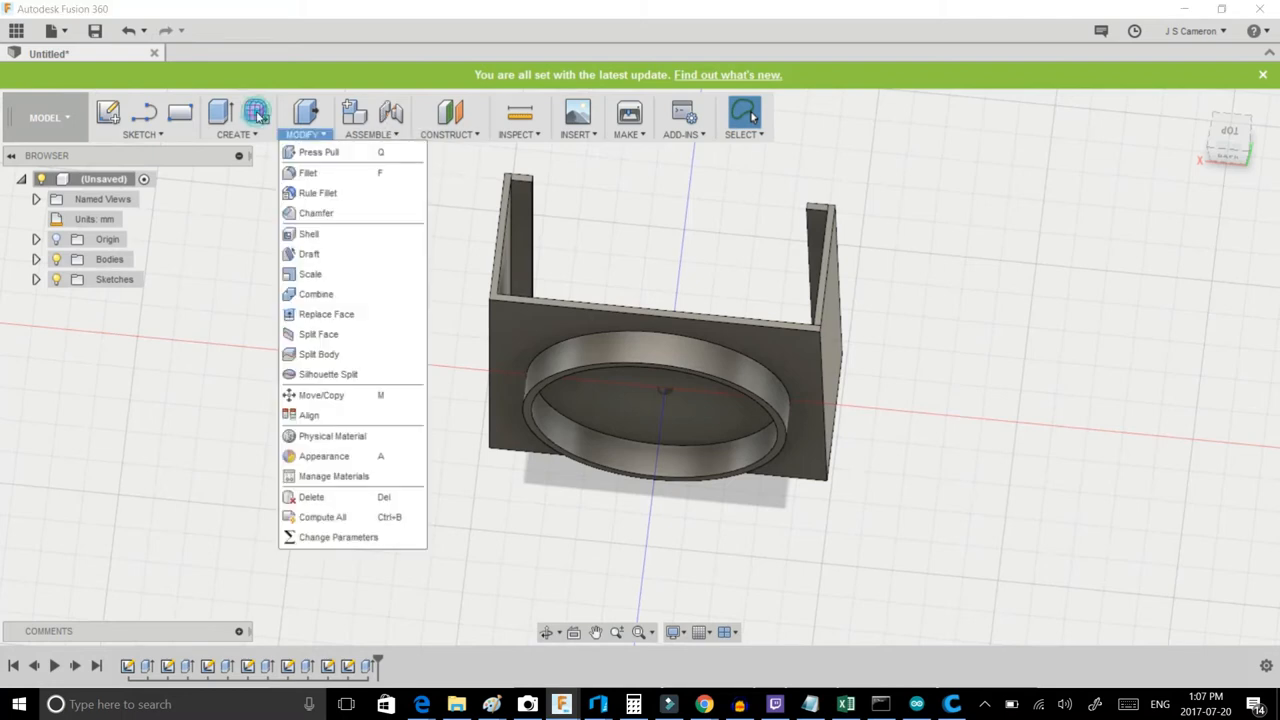
pyautogui.moveTo(308, 172)
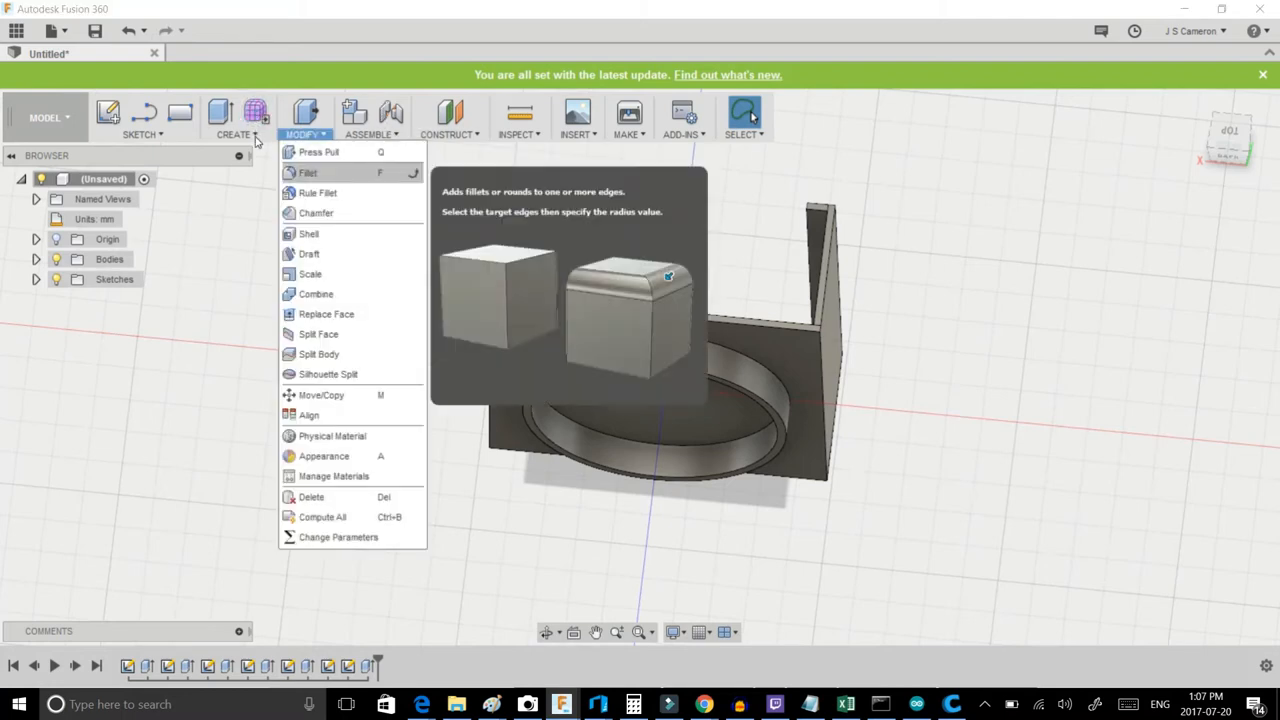
# Step: Start a fillet and select the clip edges to round
pyautogui.click(308, 172)
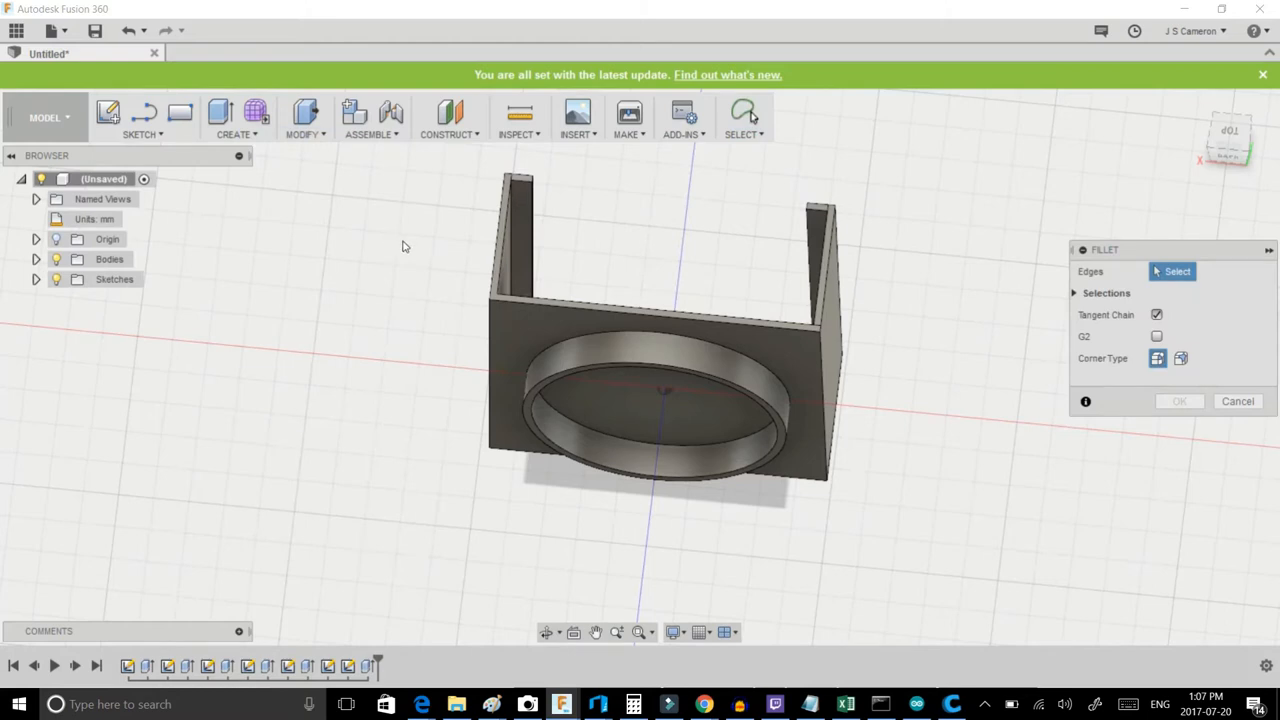
pyautogui.click(403, 240)
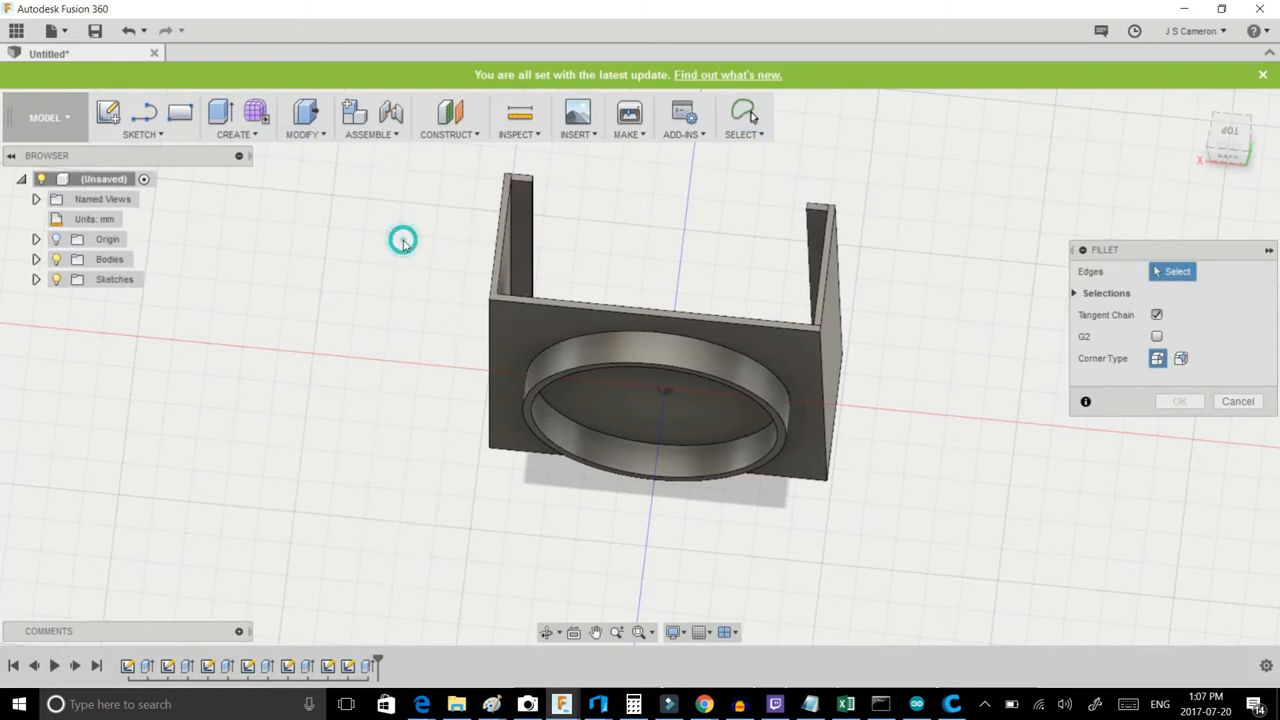
pyautogui.click(505, 303)
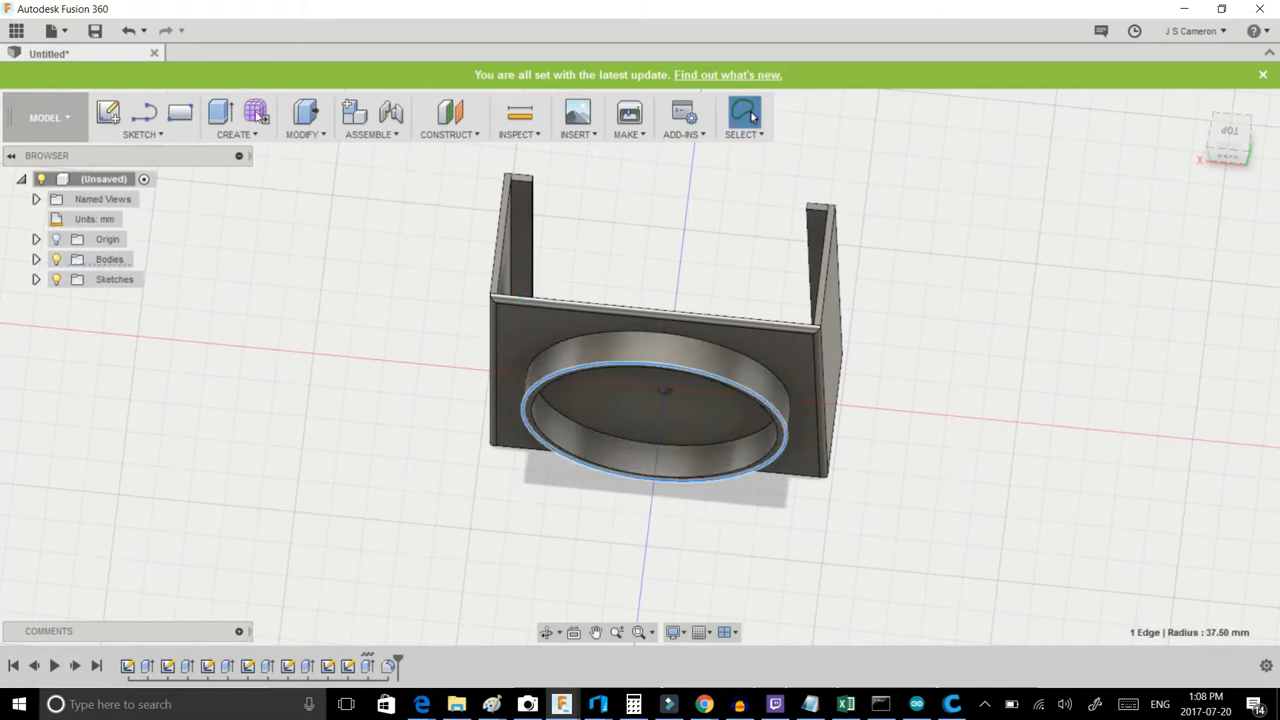
# Step: Add a fillet rounding the raised cup ring's outer rim edge
pyautogui.click(234, 118)
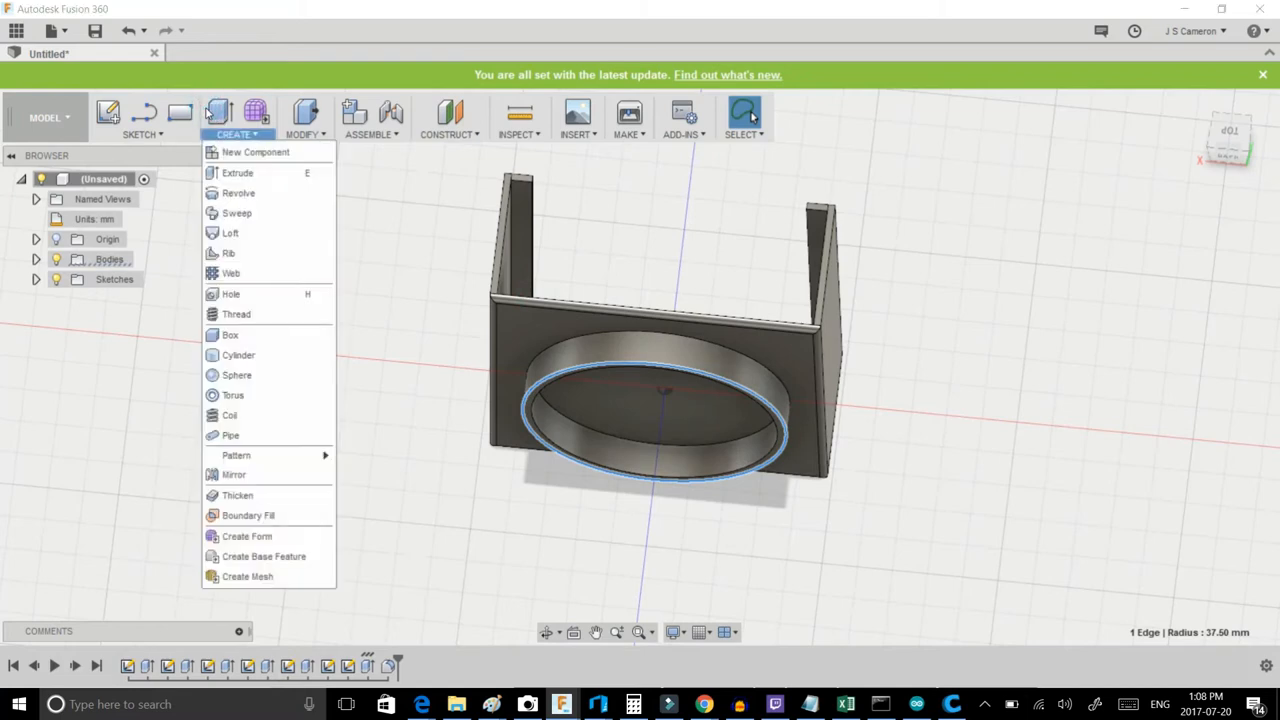
pyautogui.click(302, 133)
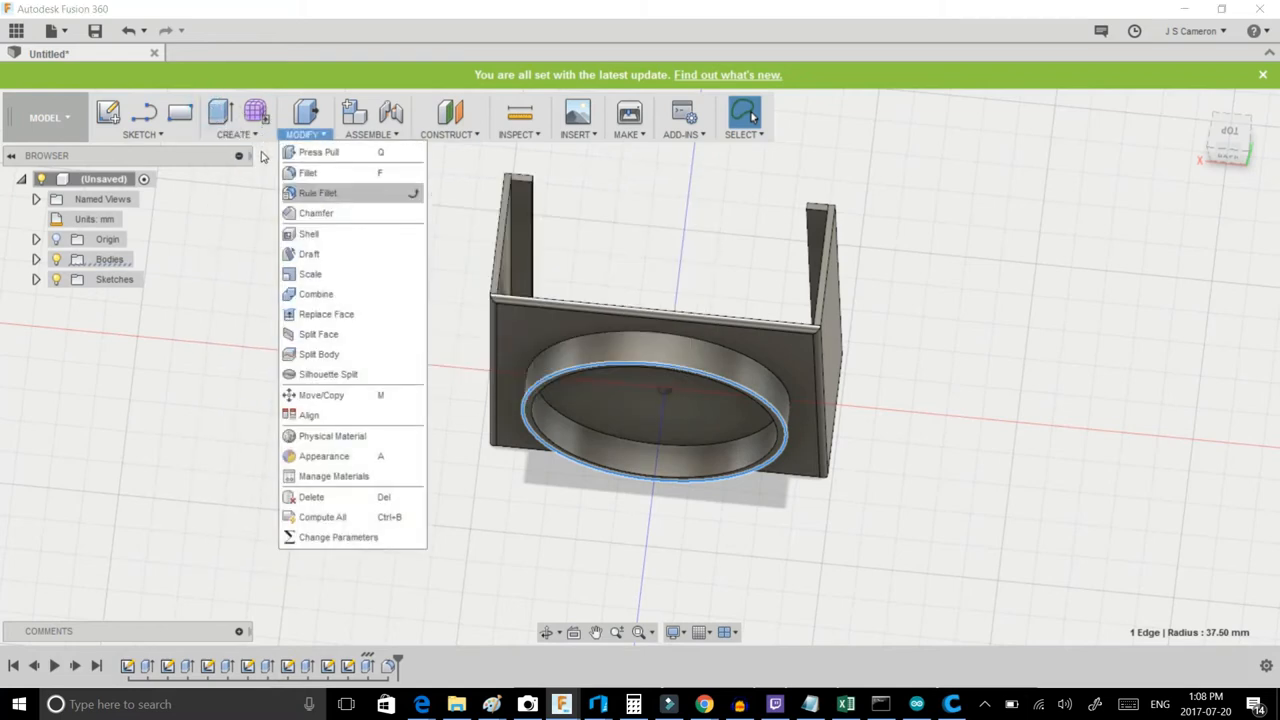
pyautogui.click(307, 172)
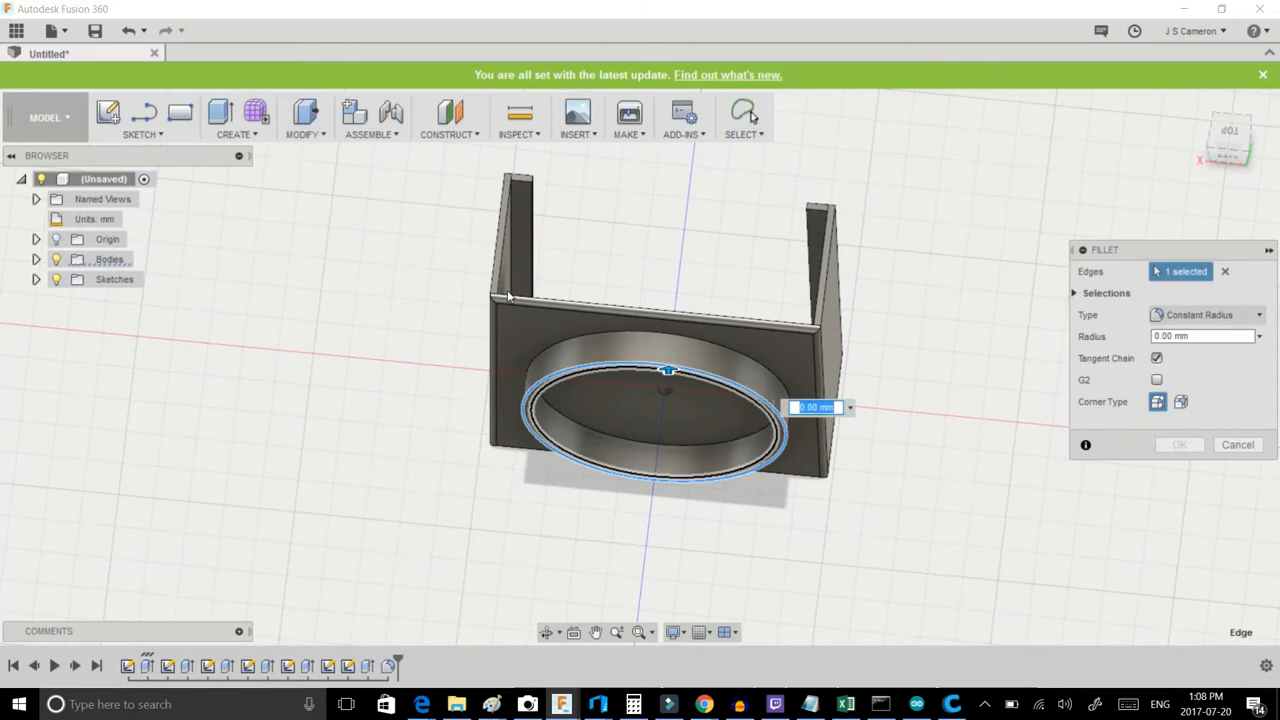
pyautogui.click(1238, 444)
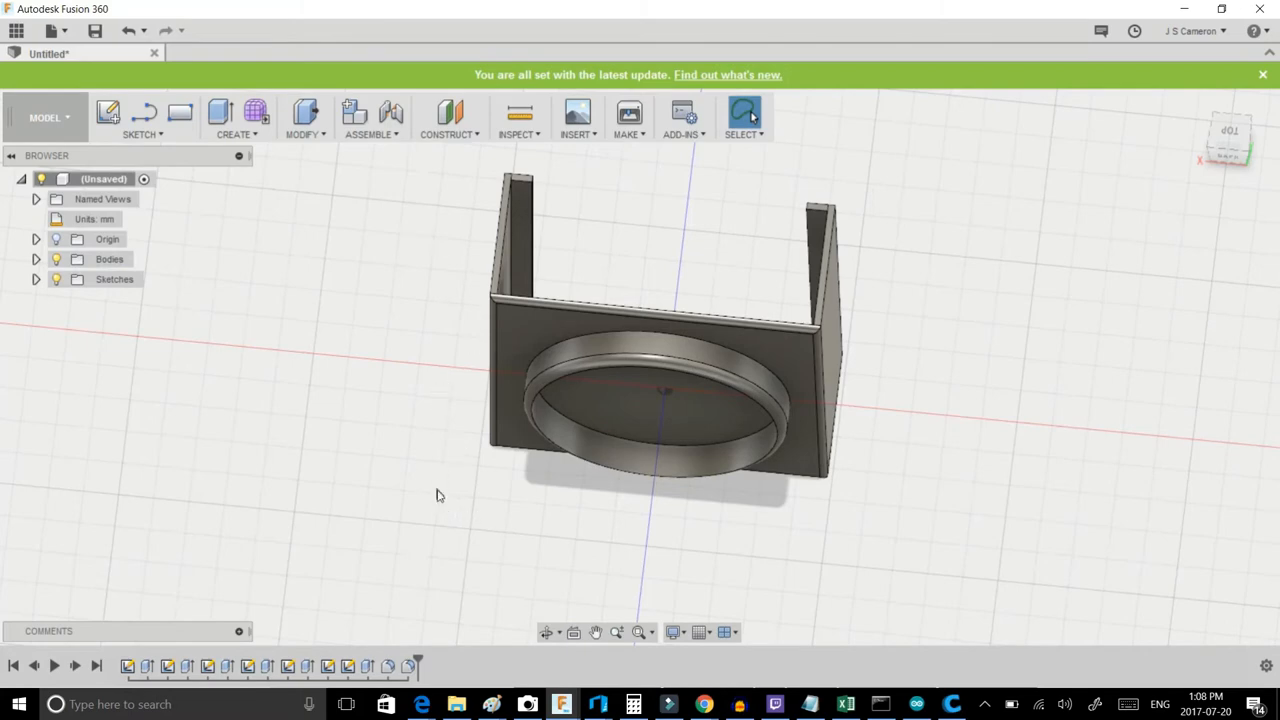
# Step: Orbit to see the clip's side and inner walls, and bring up the Modify features
pyautogui.moveTo(437, 496); pyautogui.dragTo(481, 350)
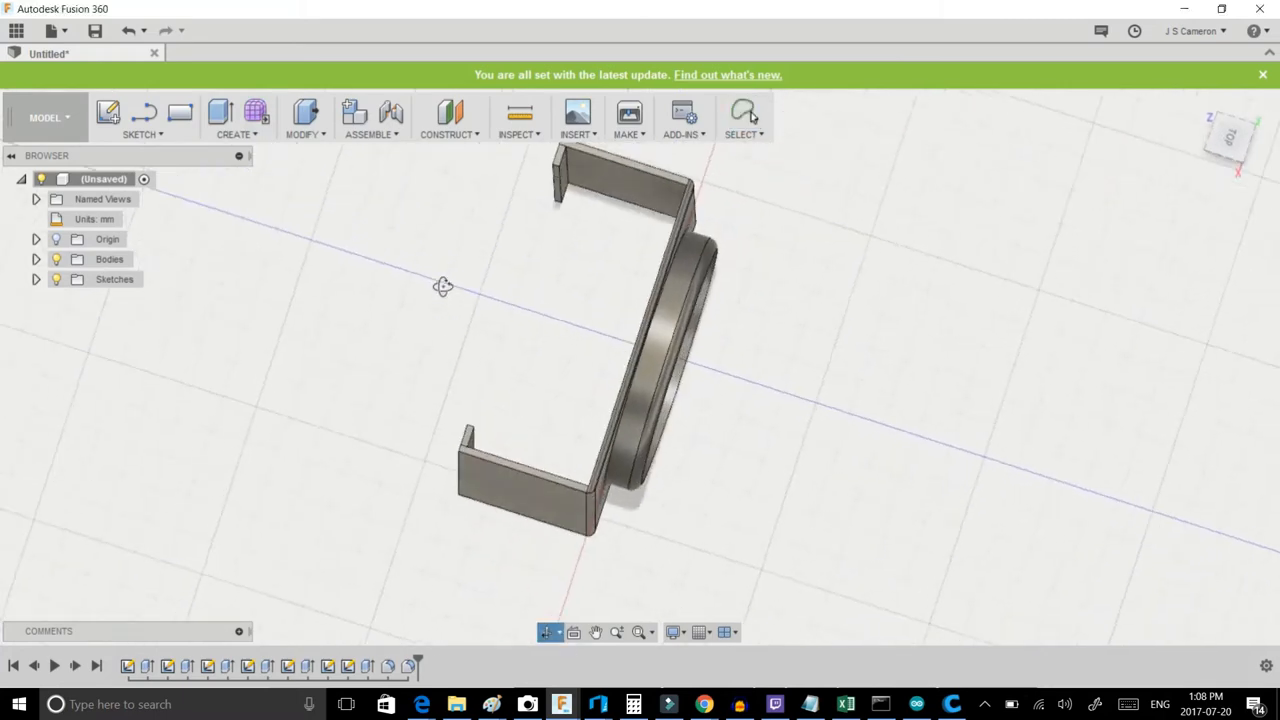
pyautogui.moveTo(443, 287); pyautogui.dragTo(435, 263)
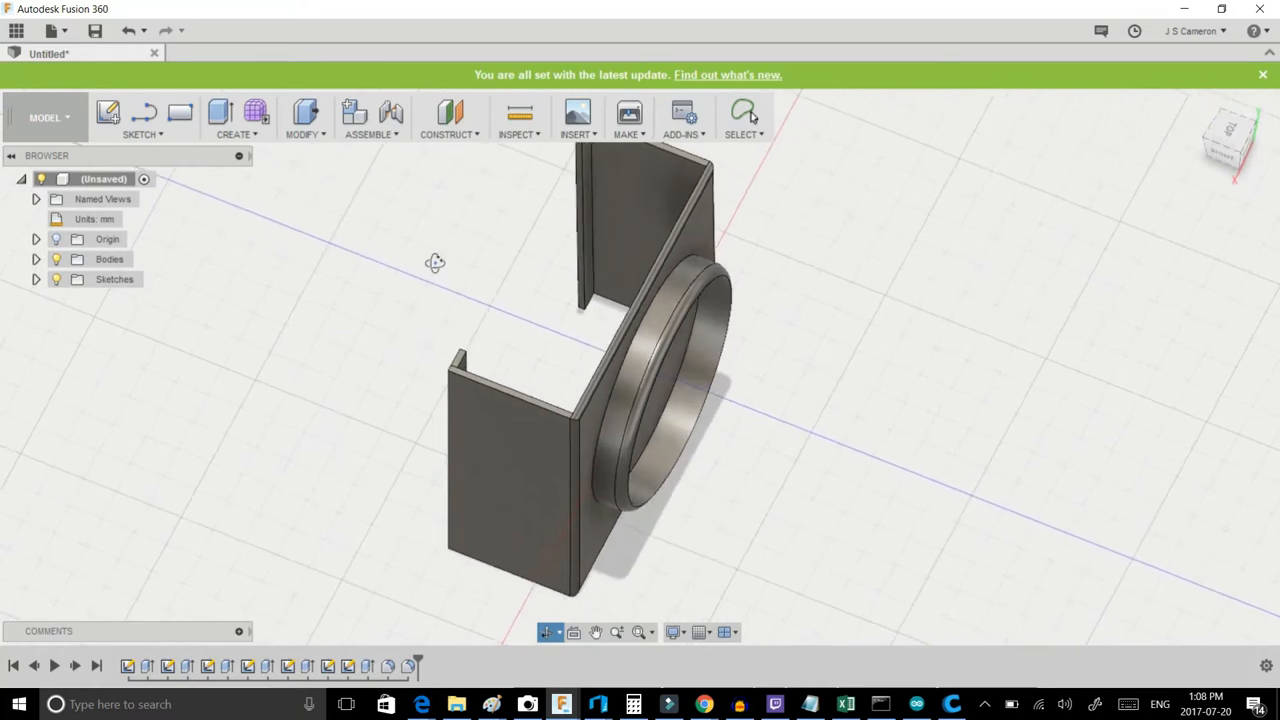
pyautogui.click(304, 134)
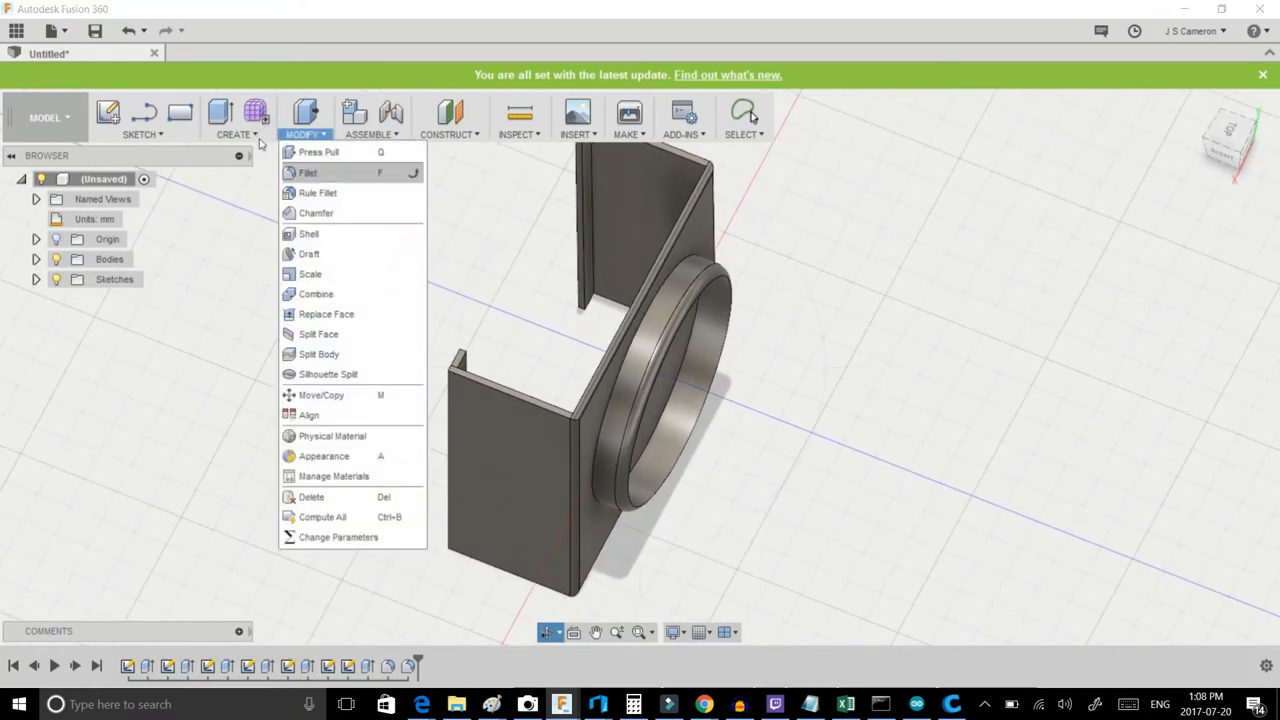
# Step: Chamfer the clip's lip edge with a 2 mm equal distance
pyautogui.click(316, 213)
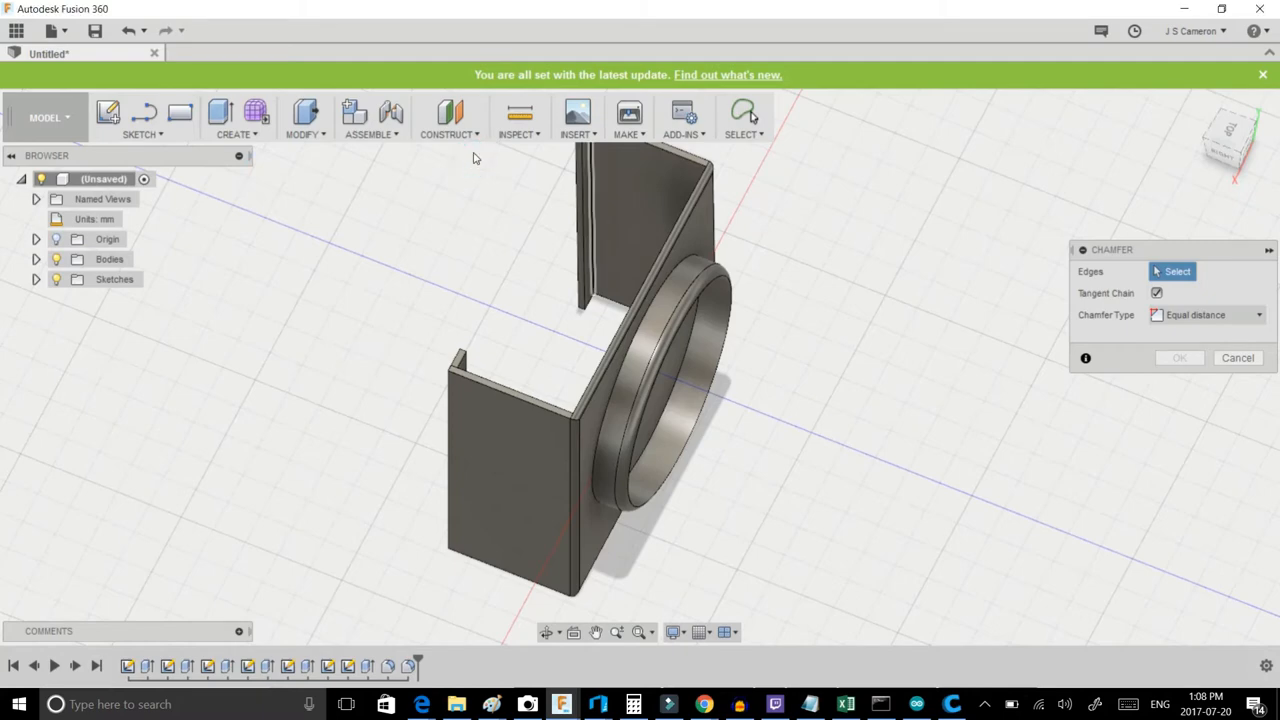
pyautogui.click(590, 210)
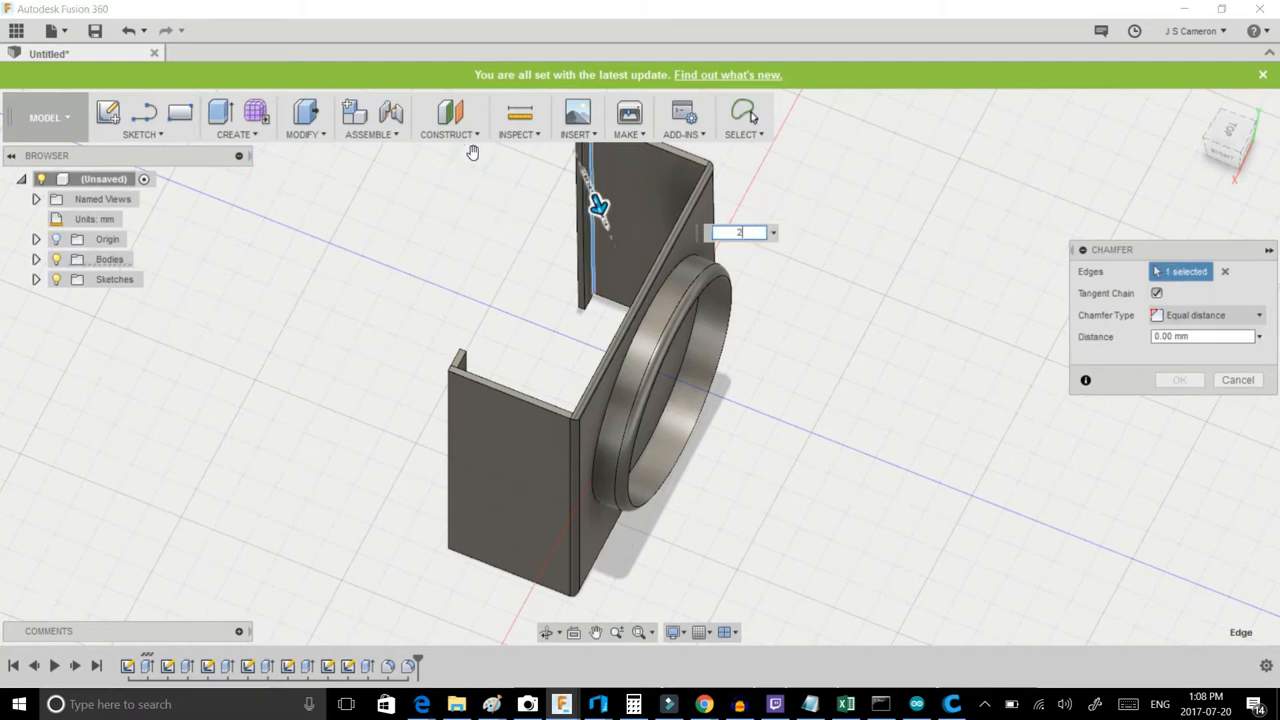
pyautogui.click(1238, 379)
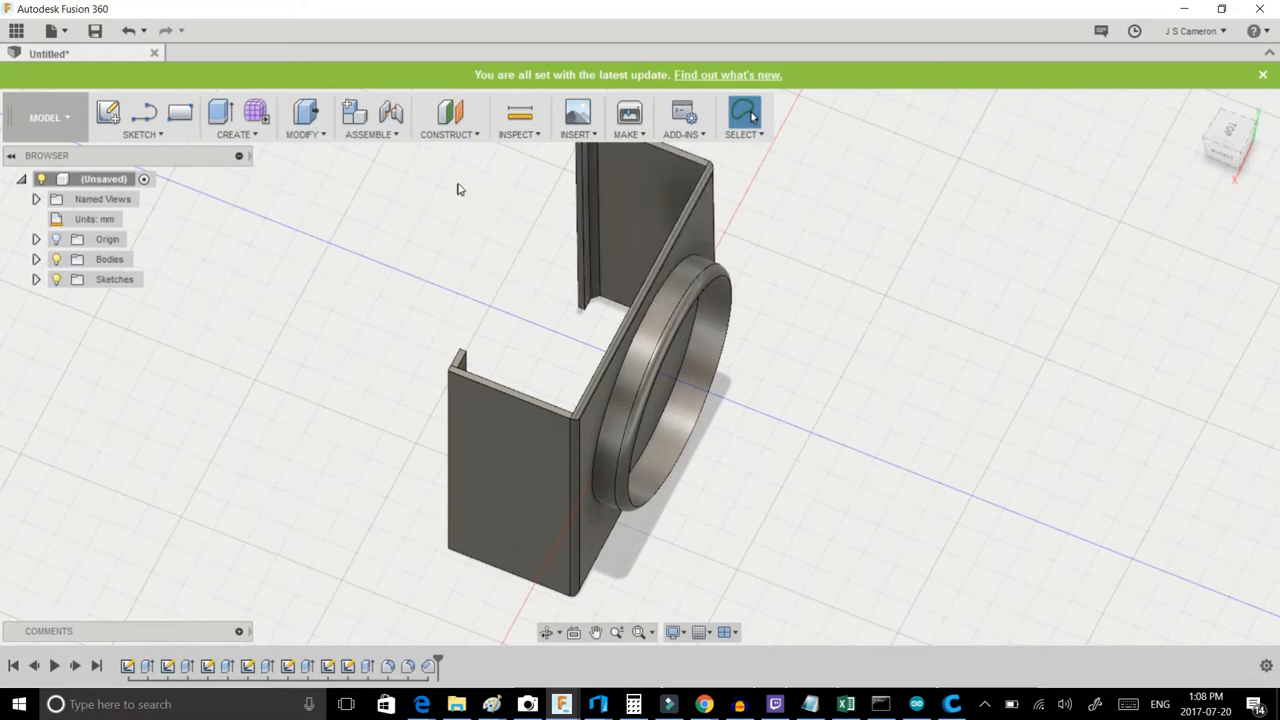
pyautogui.moveTo(424, 504)
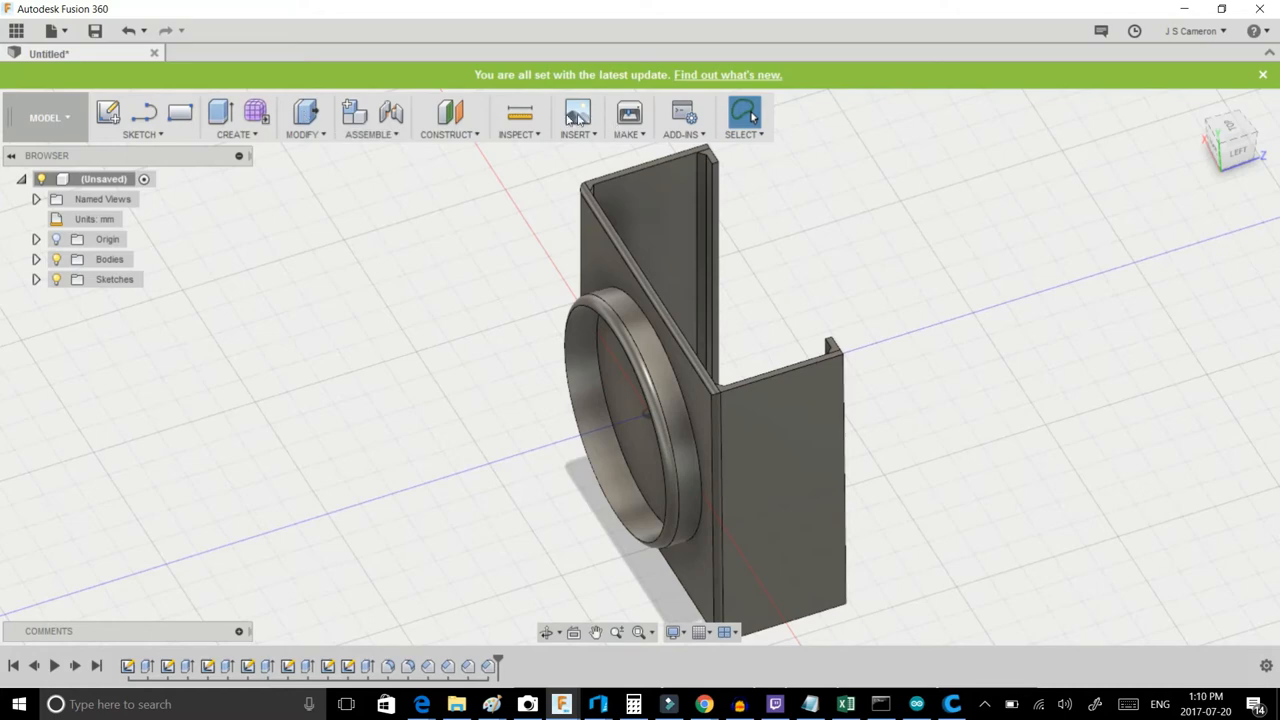
# Step: Send the cup holder body from the Make menu's 3D Print to Cura
pyautogui.click(625, 118)
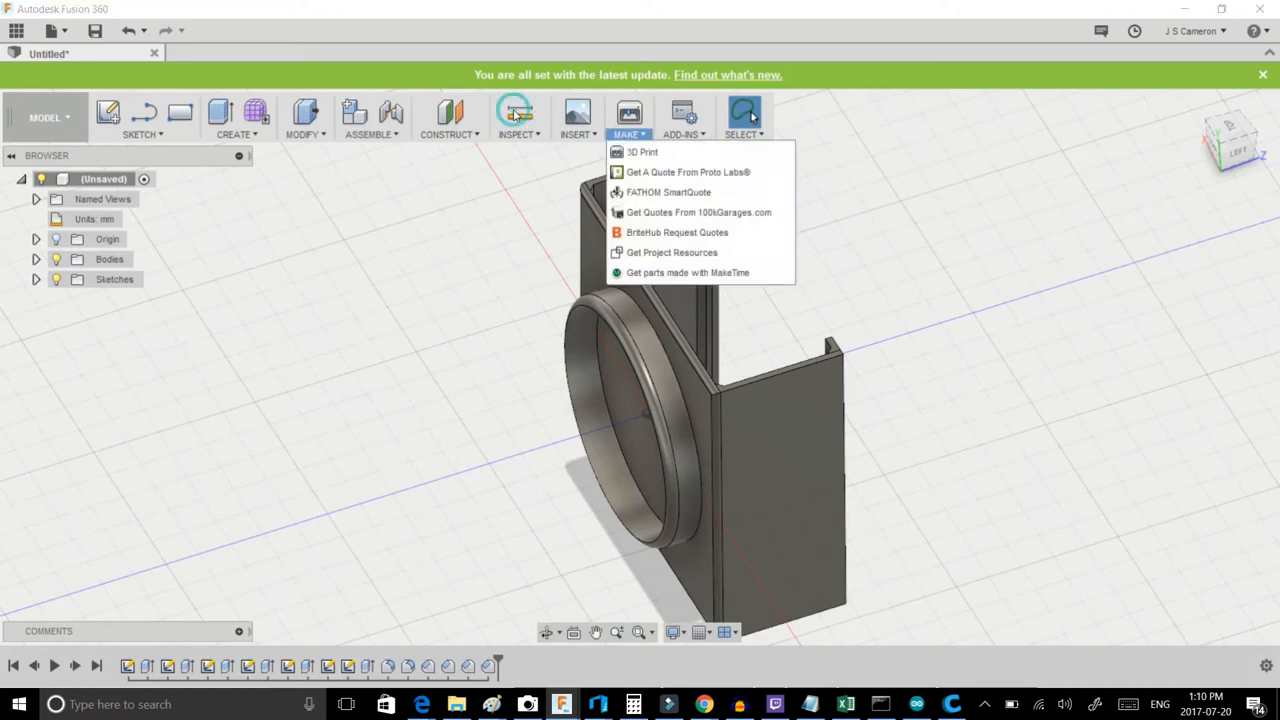
pyautogui.click(642, 151)
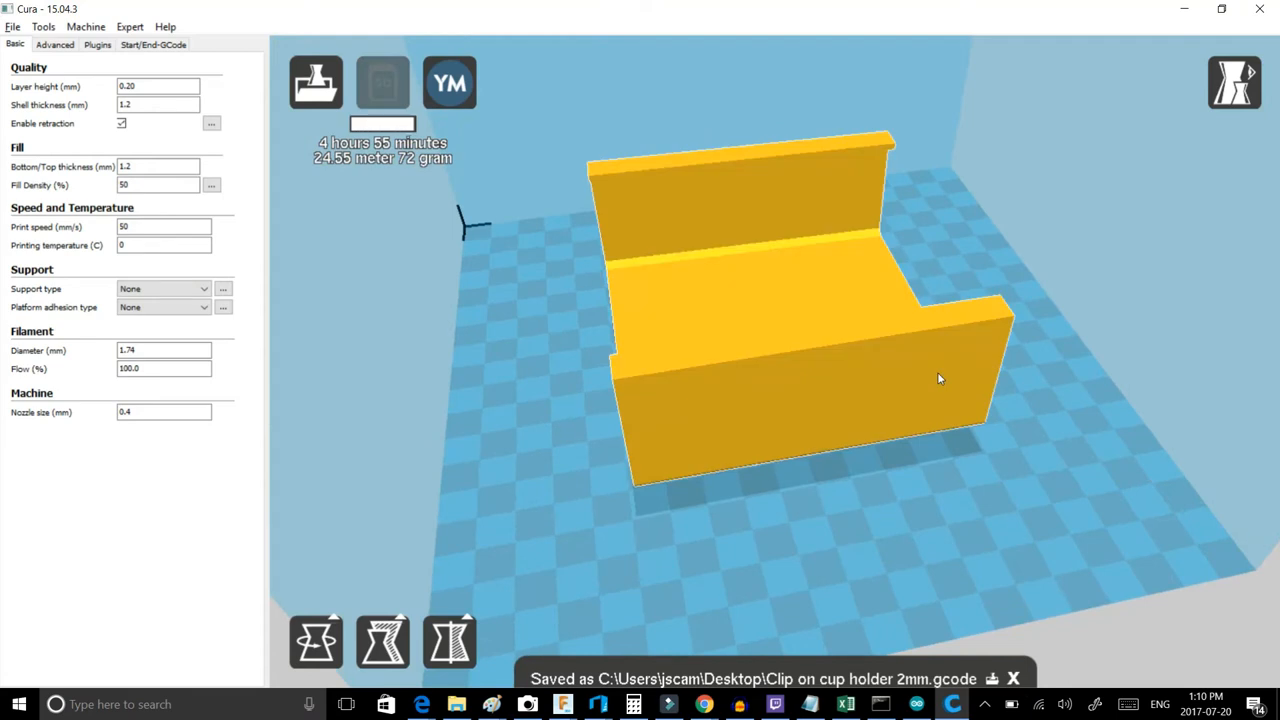
# Step: Select the upright cup holder on Cura's build plate
pyautogui.click(382, 82)
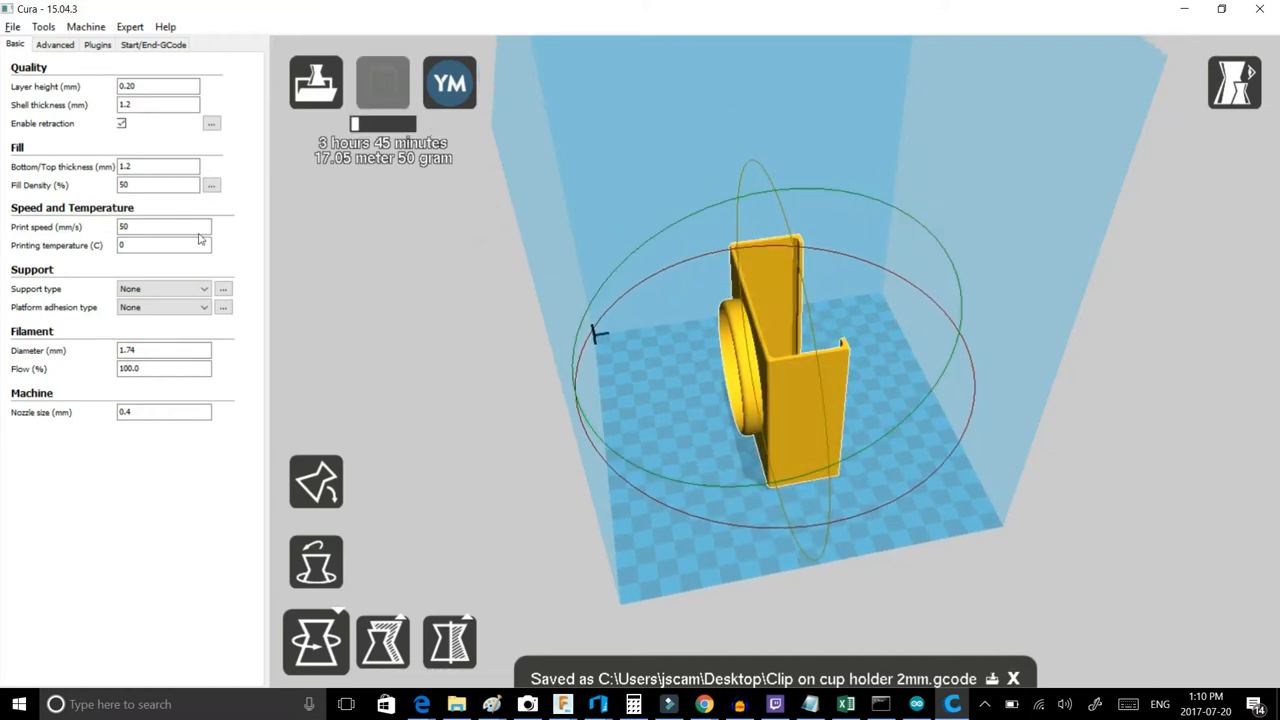
# Step: Set the support type to Everywhere in Cura's basic settings
pyautogui.click(160, 307)
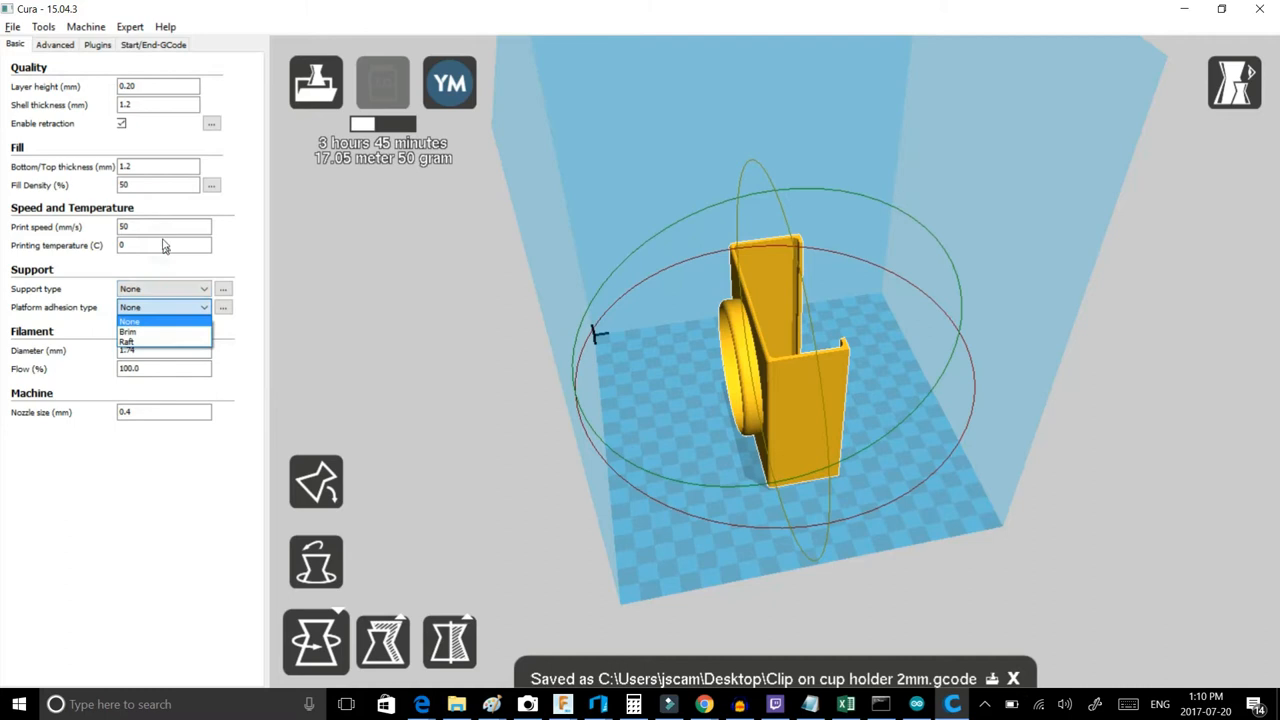
pyautogui.click(163, 289)
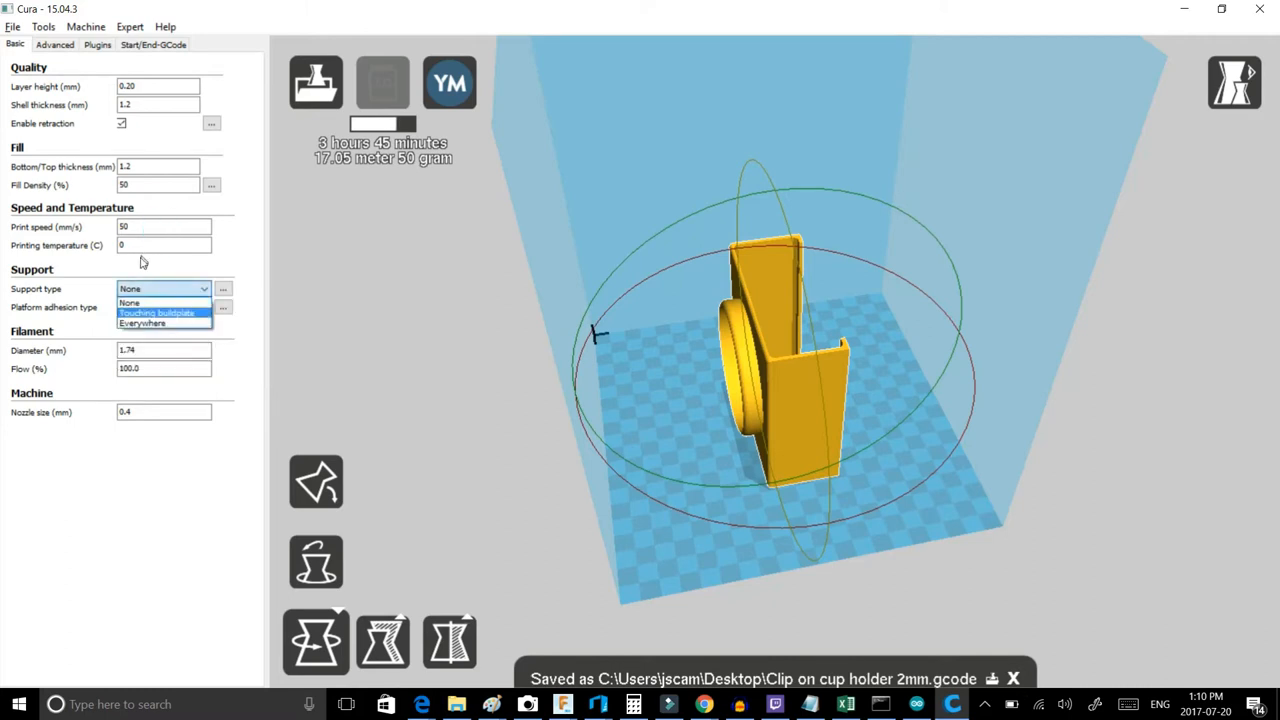
pyautogui.click(163, 323)
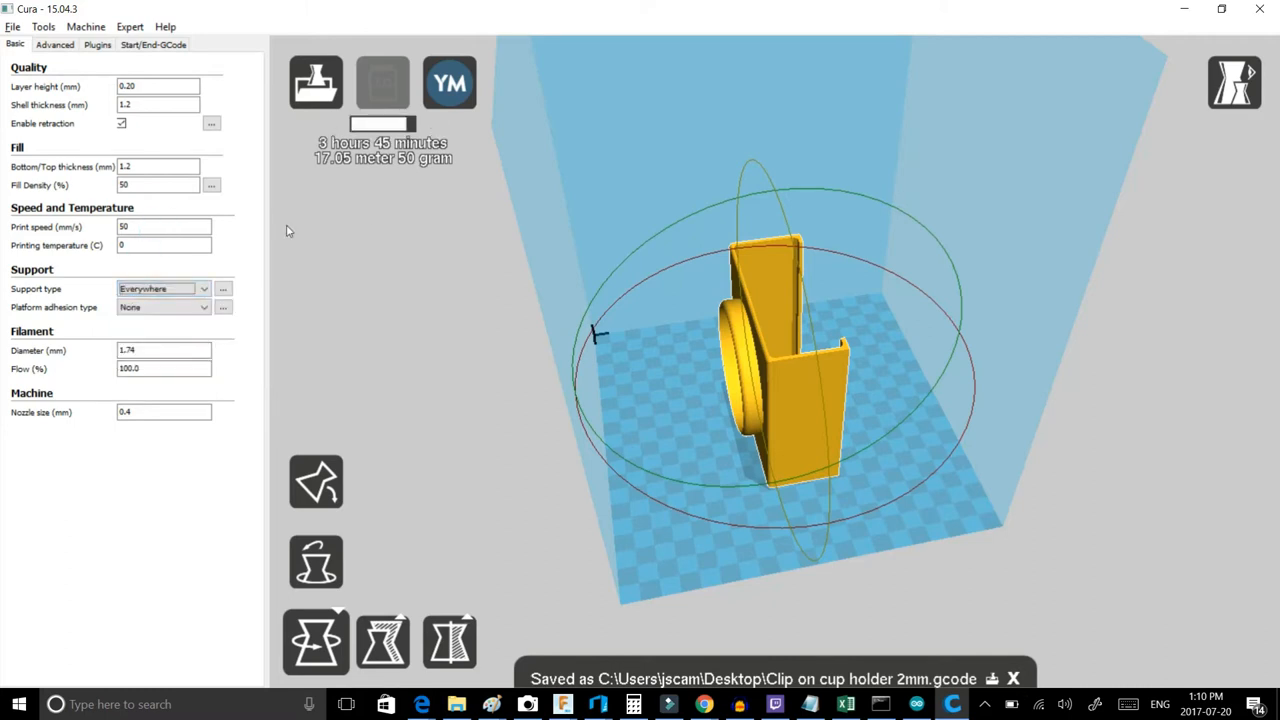